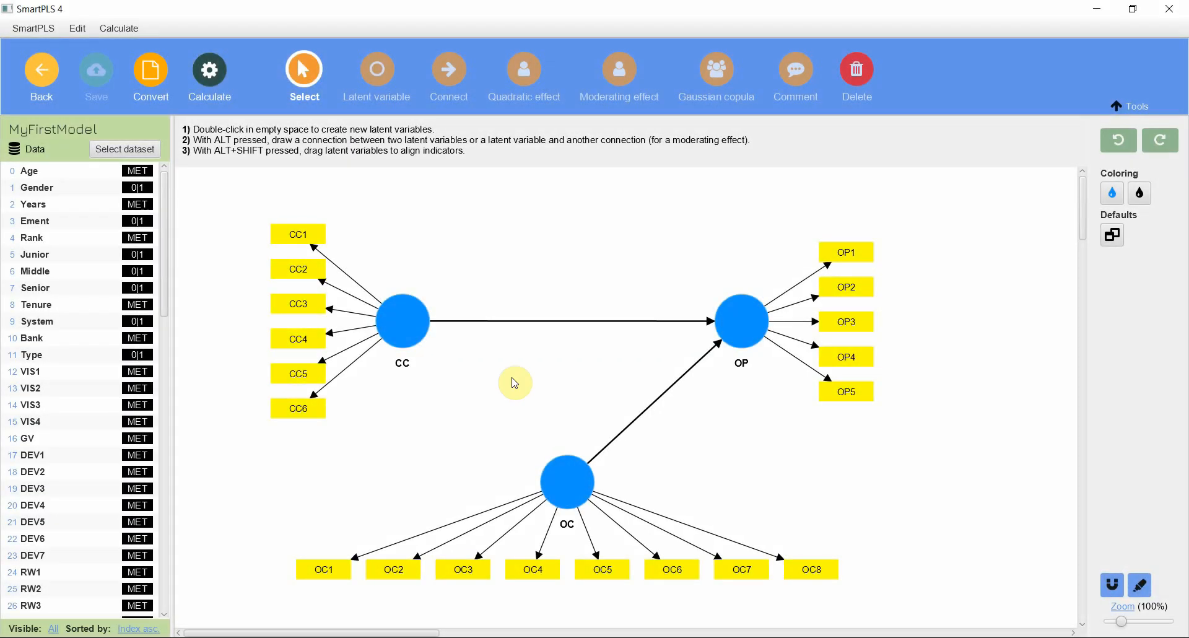
pyautogui.moveTo(424, 260)
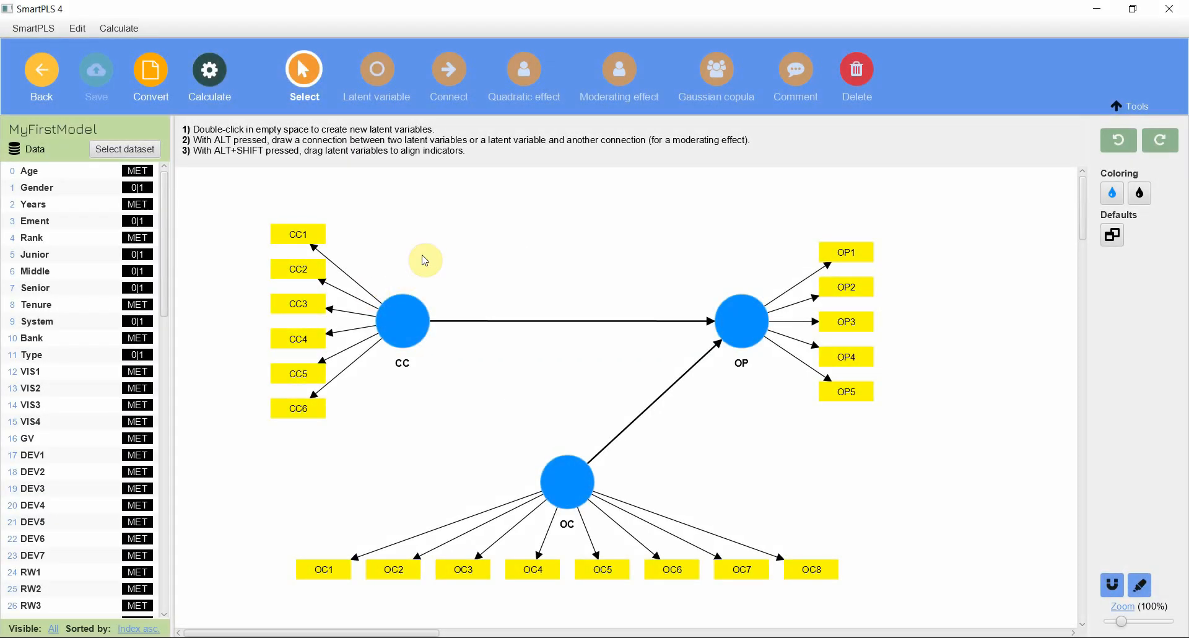
pyautogui.moveTo(315, 203)
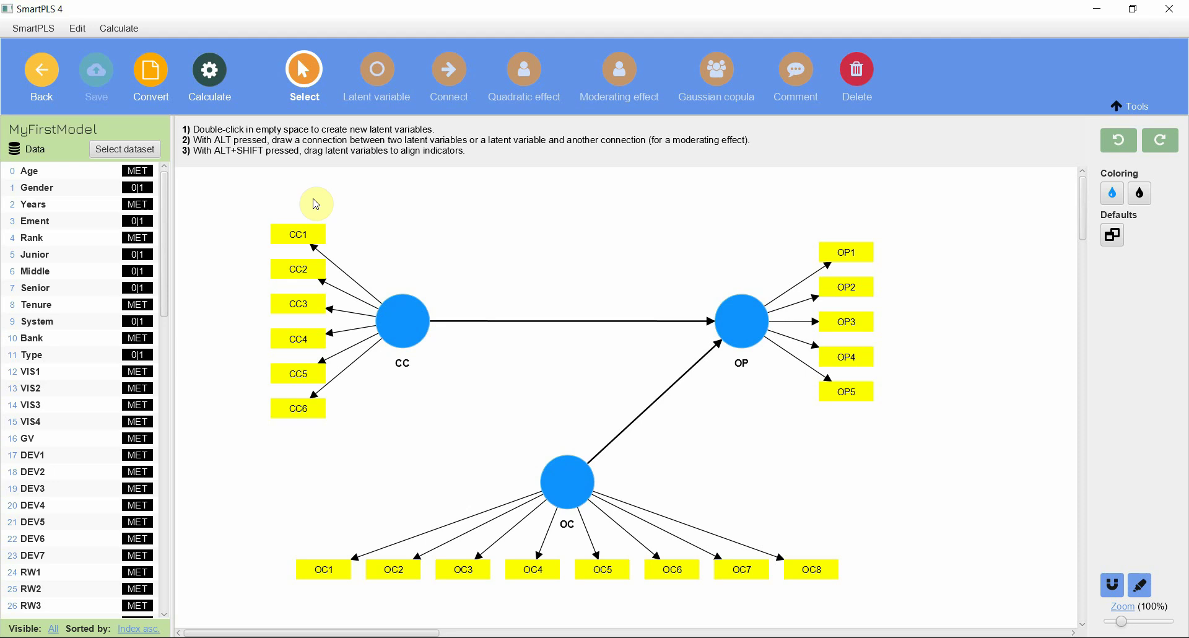
pyautogui.moveTo(436, 296)
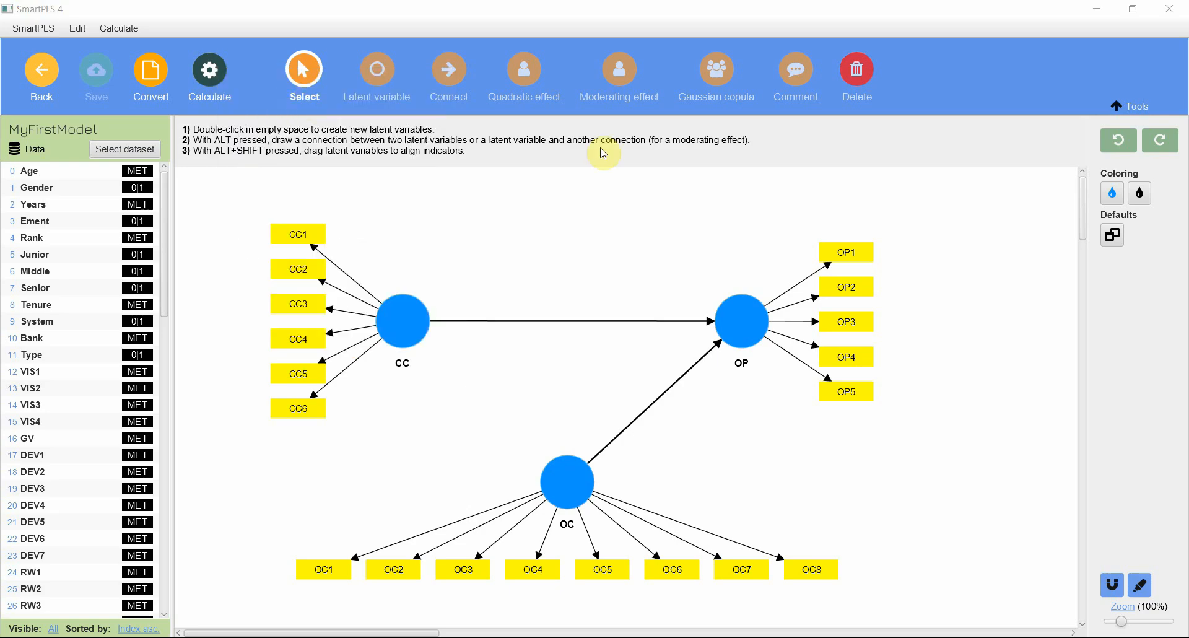
# Run the PLS-SEM algorithm and show the results report with loadings and path coefficients.
pyautogui.click(209, 77)
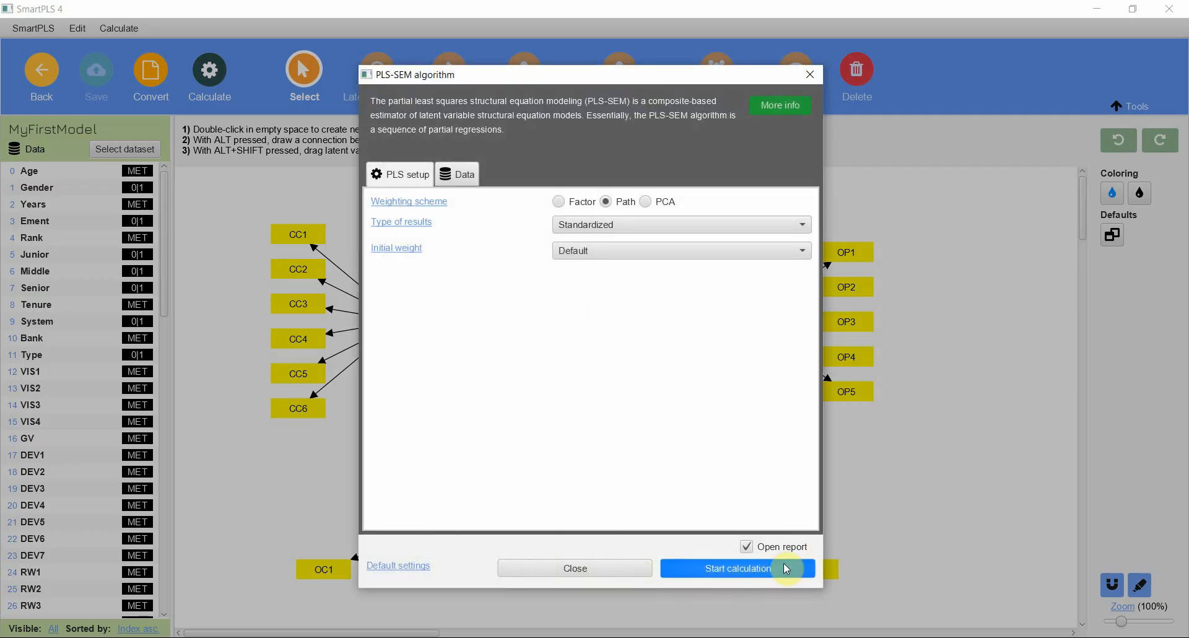
pyautogui.click(736, 568)
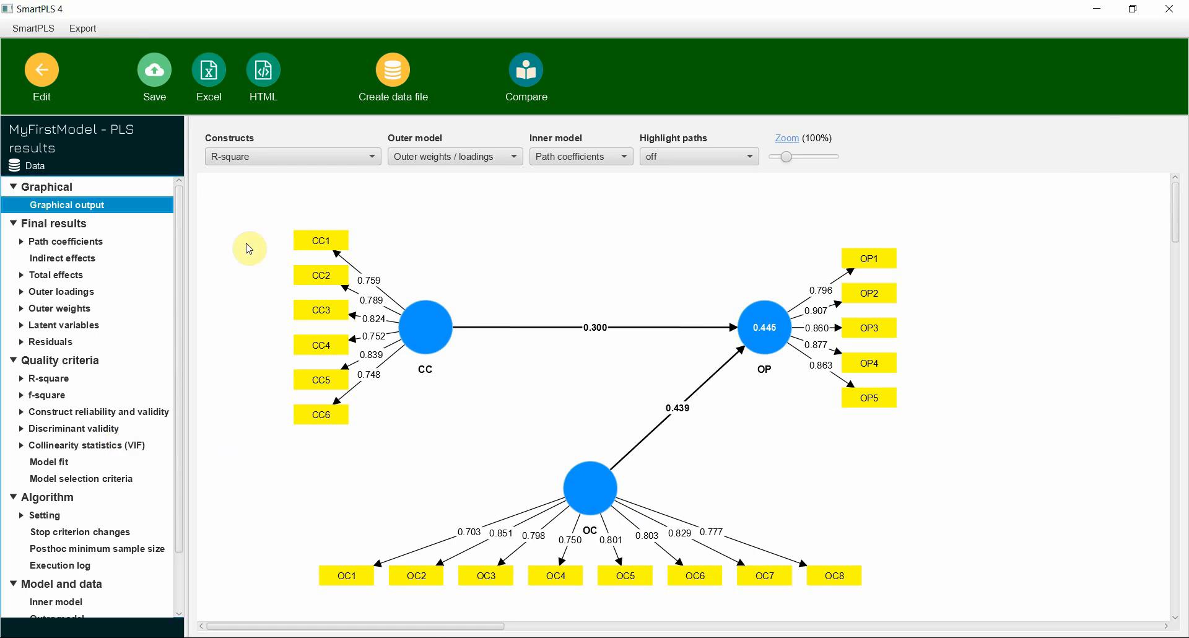
pyautogui.moveTo(135, 412)
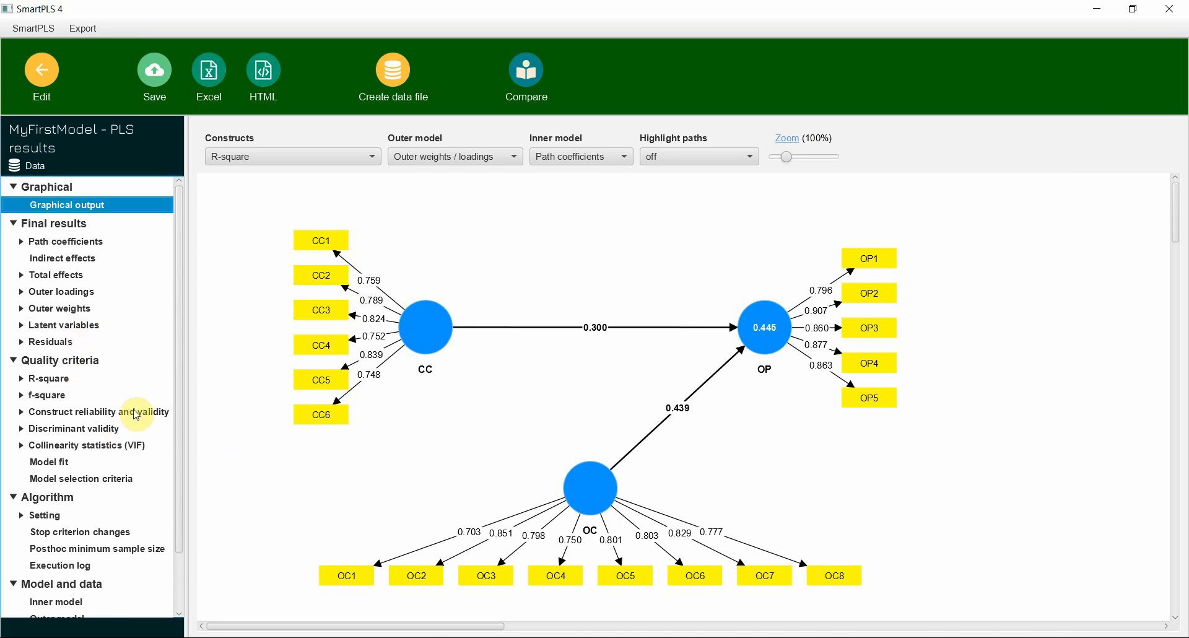
# Show the construct reliability and validity overview for CC, OC and OP, then switch to ChatGPT.
pyautogui.click(93, 412)
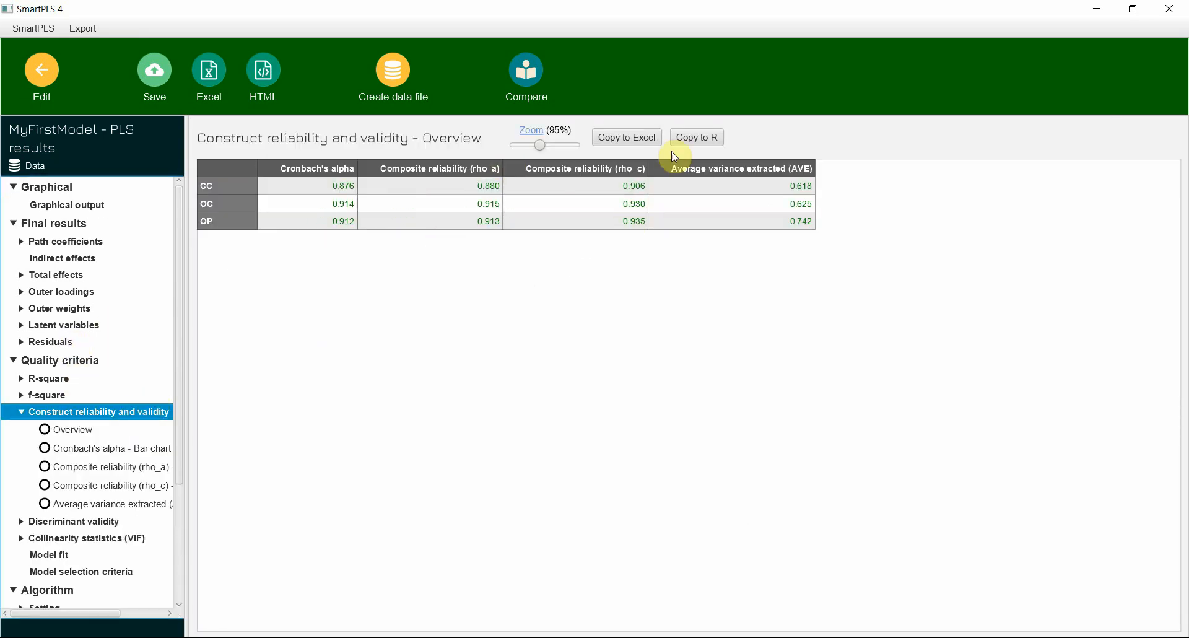
pyautogui.moveTo(468, 242)
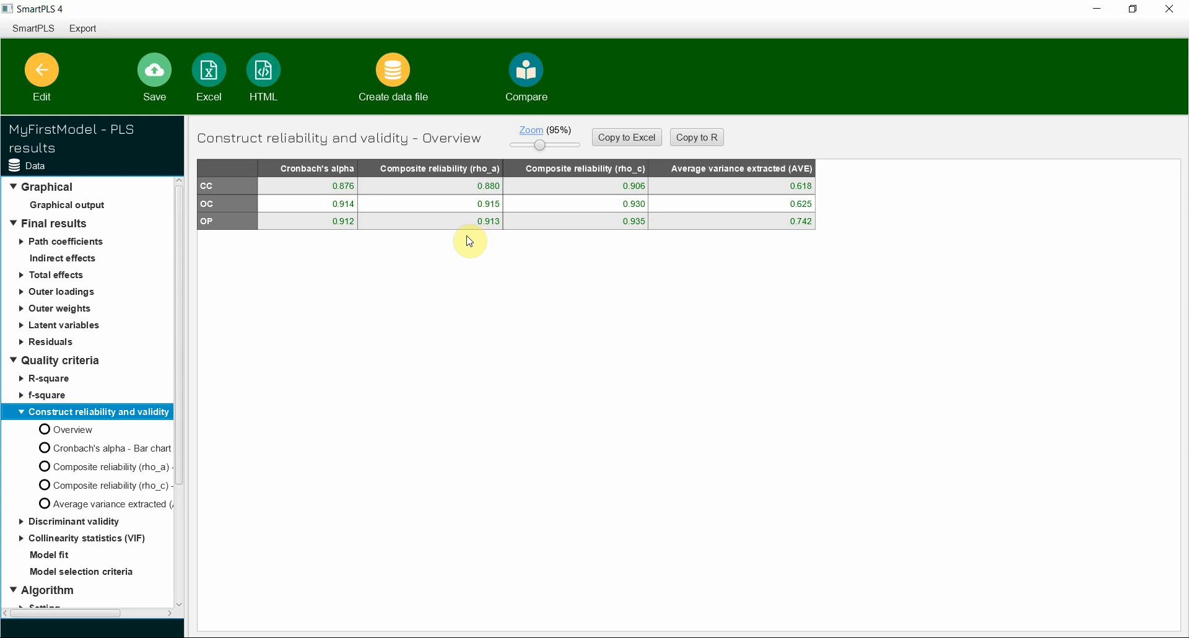
pyautogui.click(624, 138)
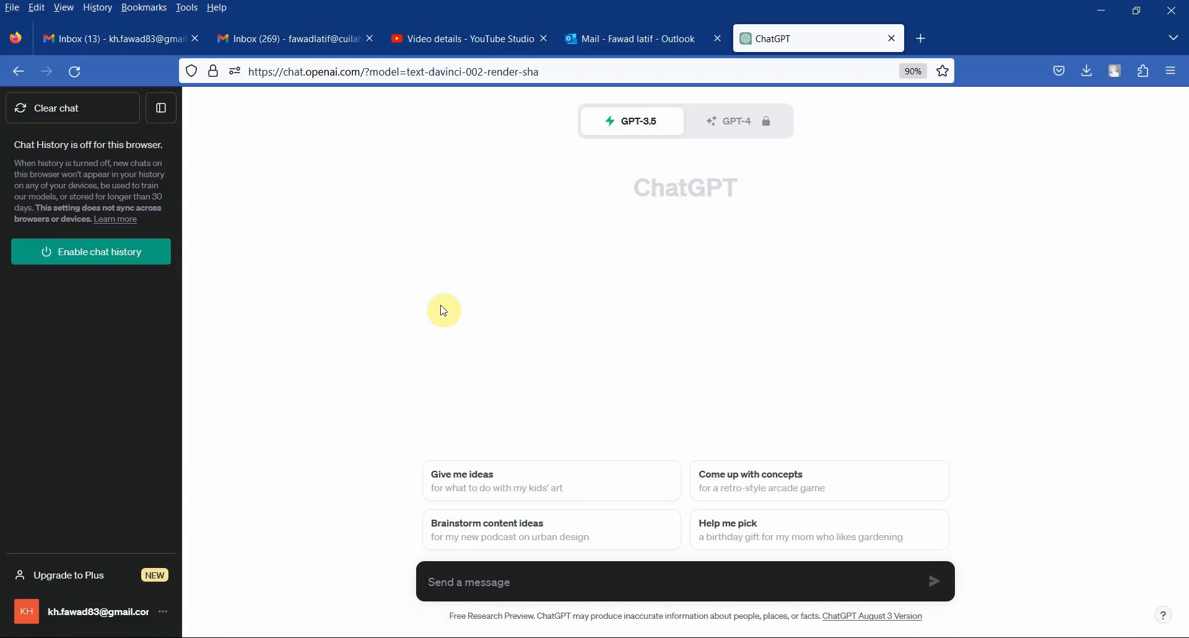
pyautogui.moveTo(535, 427)
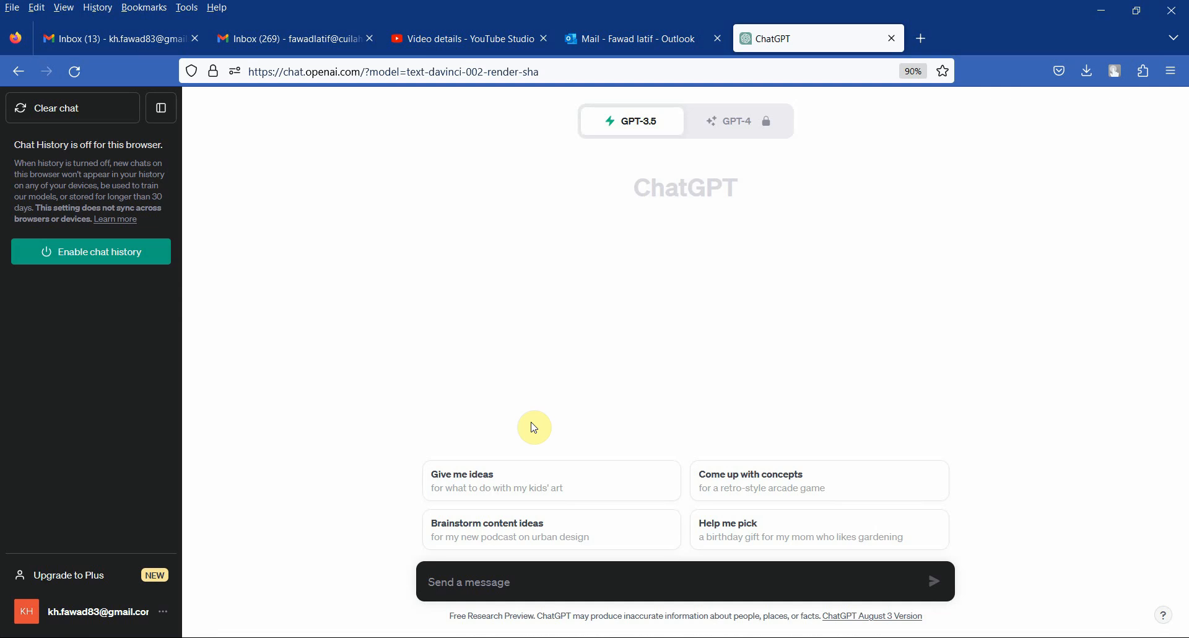
# Send 'Interpret and Report the following table for a research paper' with the reliability table values.
pyautogui.write('In')
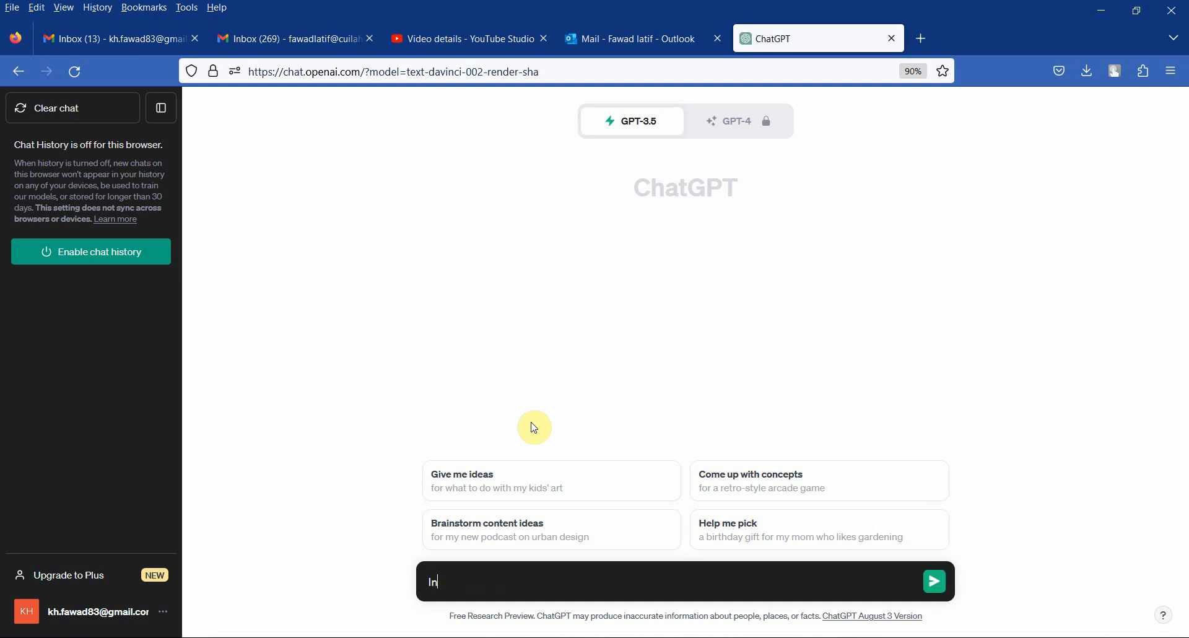
pyautogui.write('t')
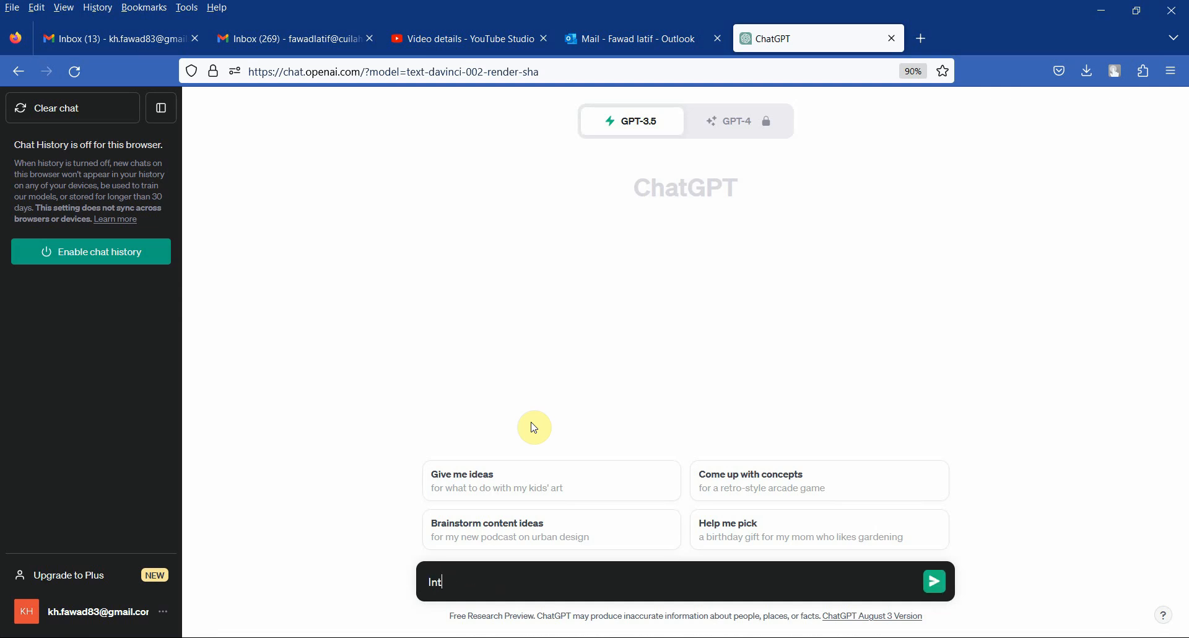
pyautogui.write('erpret')
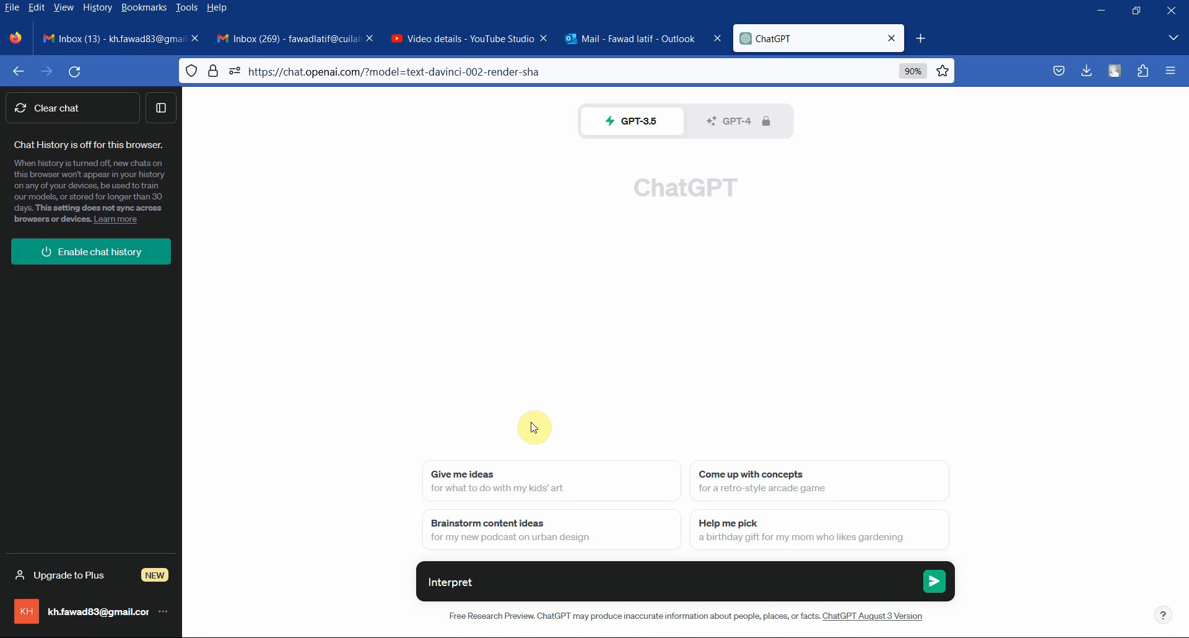
pyautogui.write('and Report the following tabl')
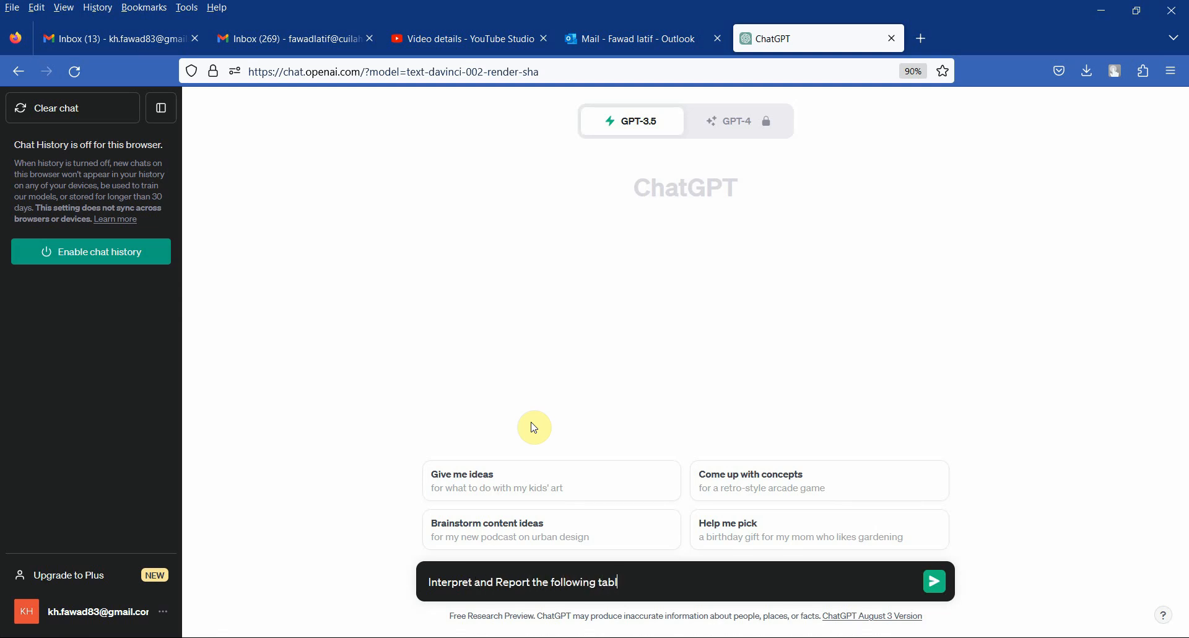
pyautogui.write('e for a resea')
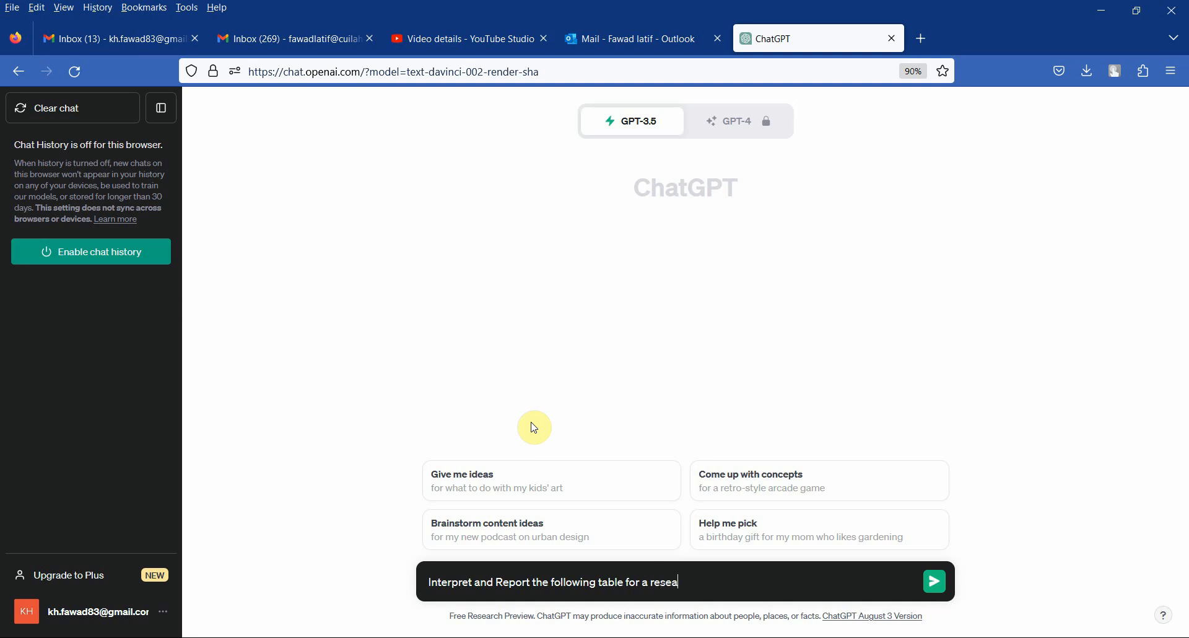
pyautogui.write('rch paper')
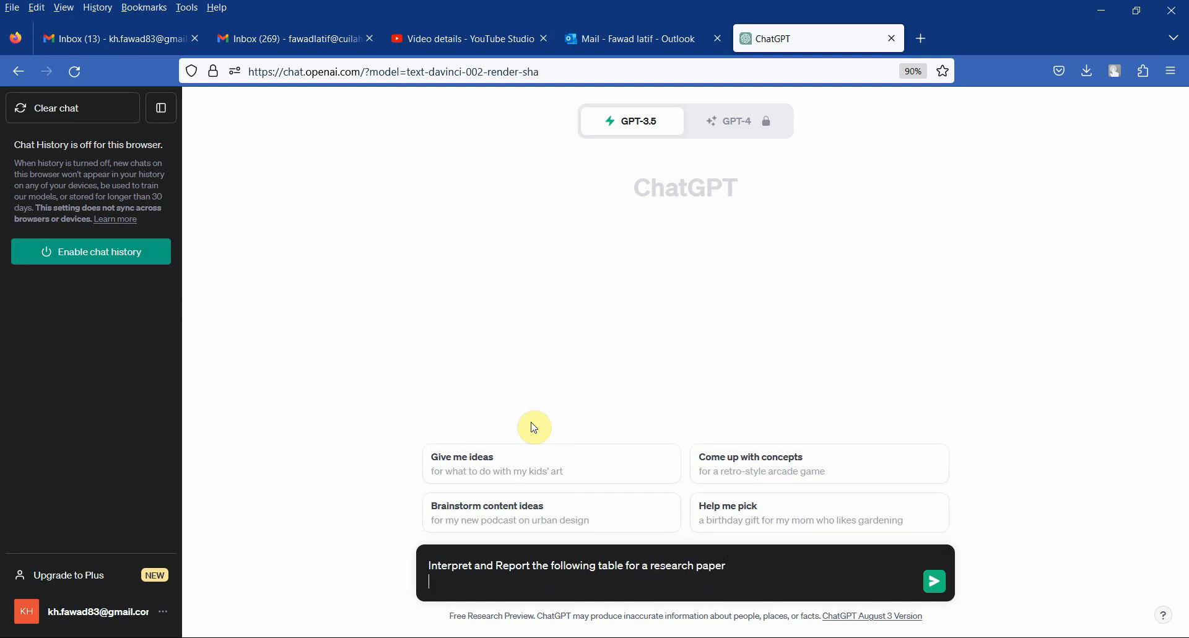
pyautogui.click(934, 581)
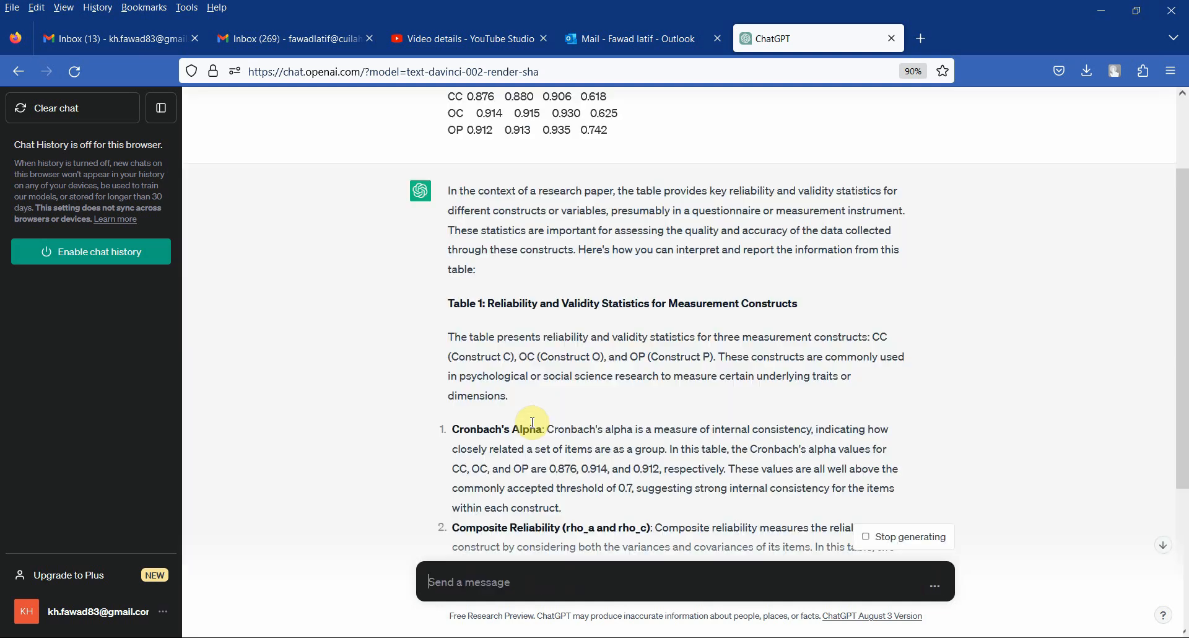
# Scroll through the interpretation covering Cronbach's alpha, composite reliability, AVE and the summary.
pyautogui.scroll(-3)
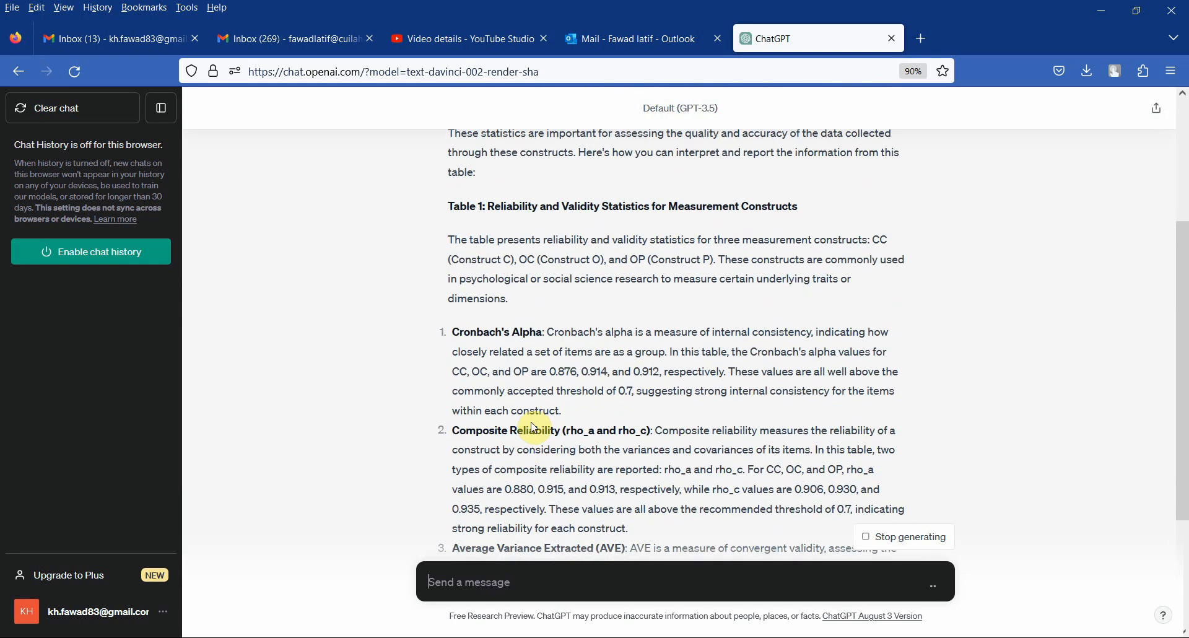
pyautogui.scroll(-3)
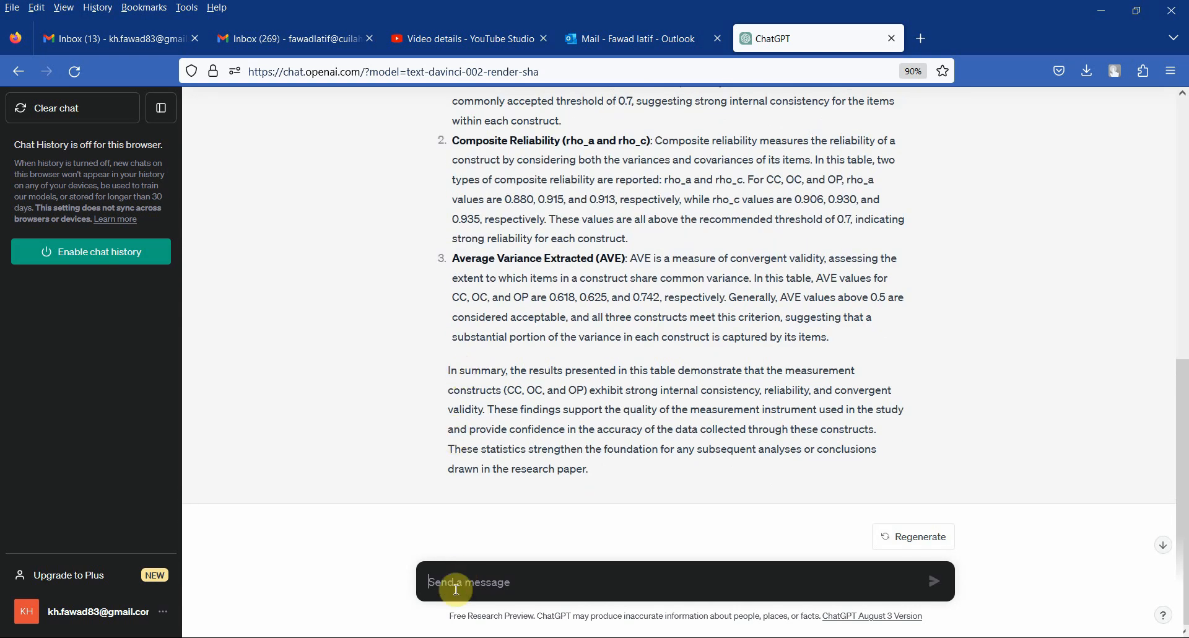
pyautogui.scroll(3)
pyautogui.write('c')
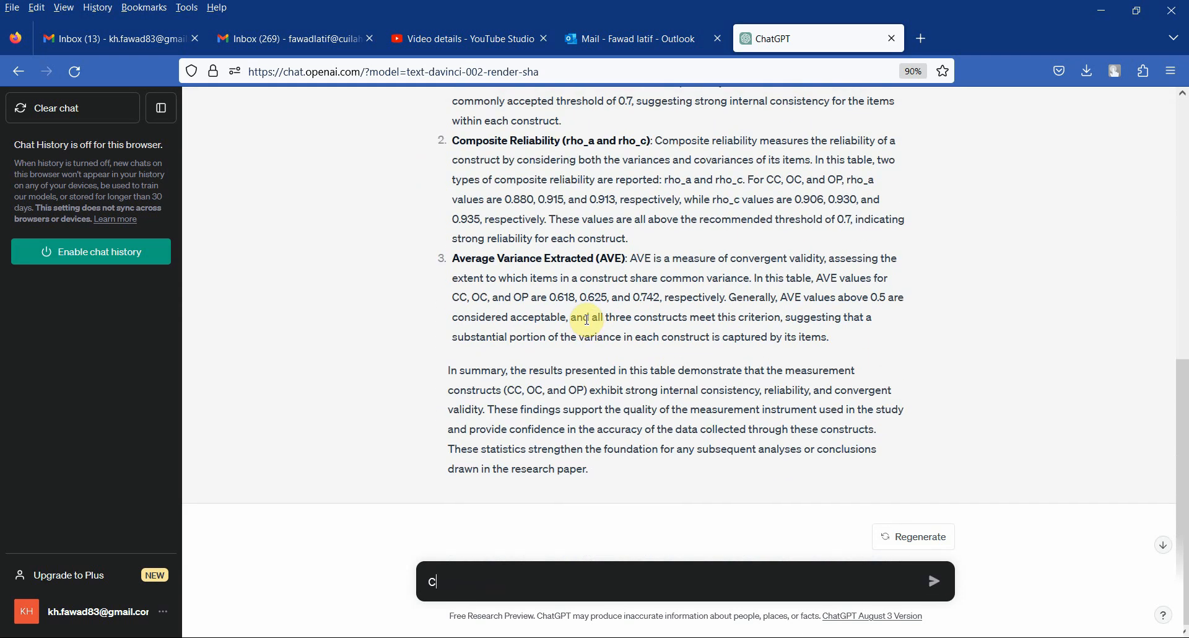
# Send 'Can you summarize the whole table in one paragraph' and select the returned summary text.
pyautogui.write('an you sum')
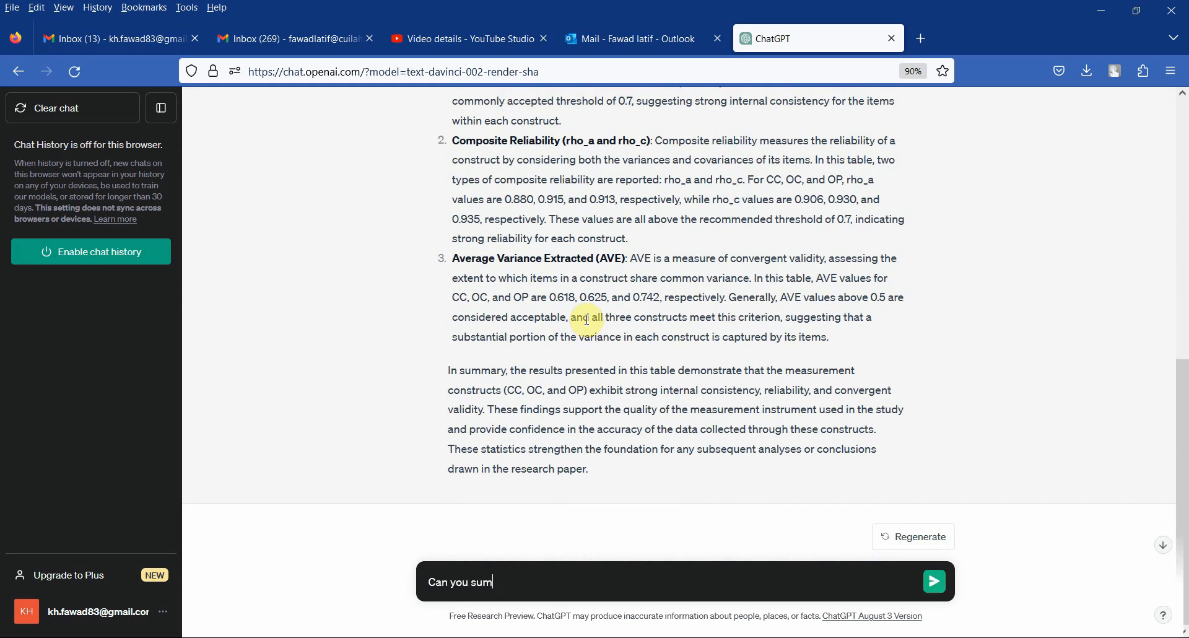
pyautogui.write('marize the who')
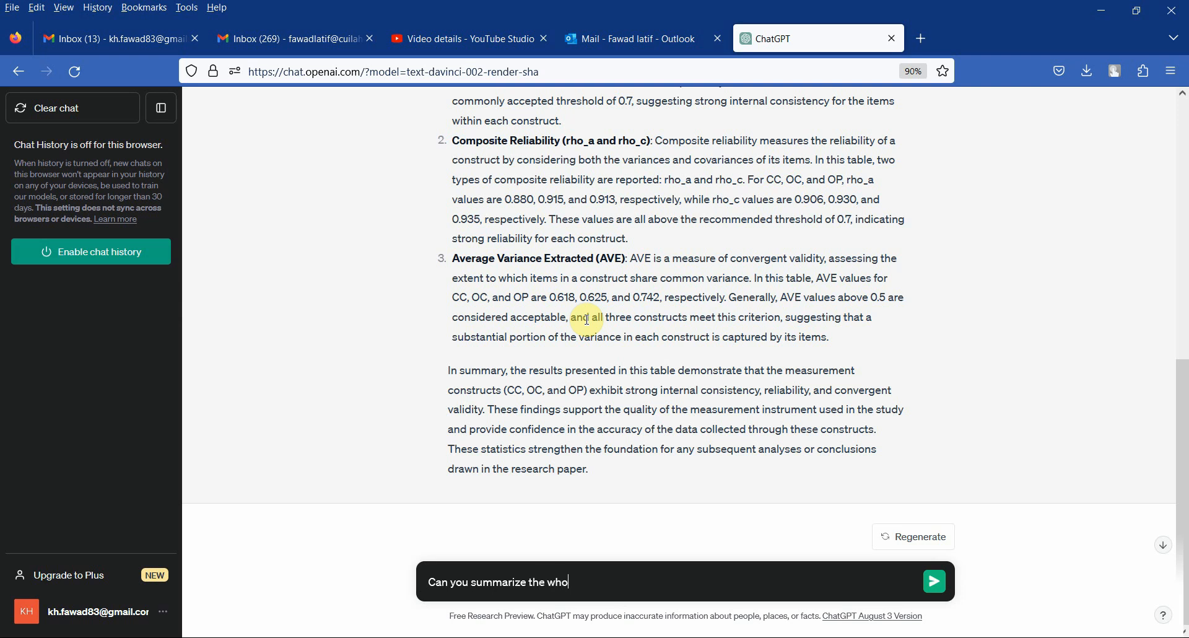
pyautogui.write('le table in on')
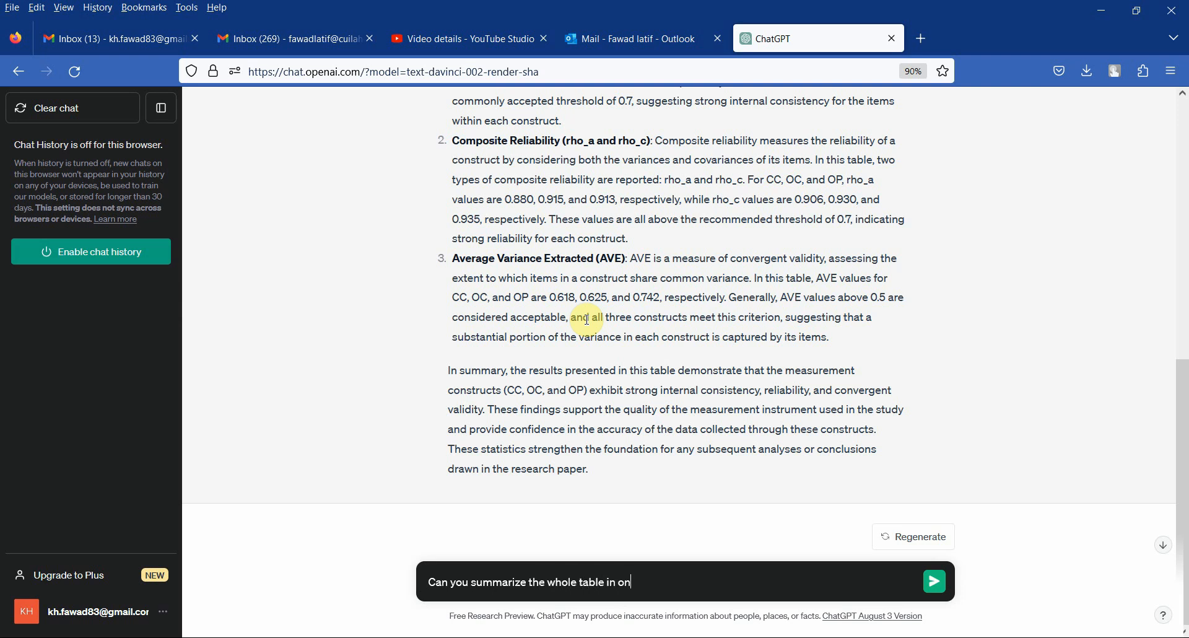
pyautogui.write('e pa')
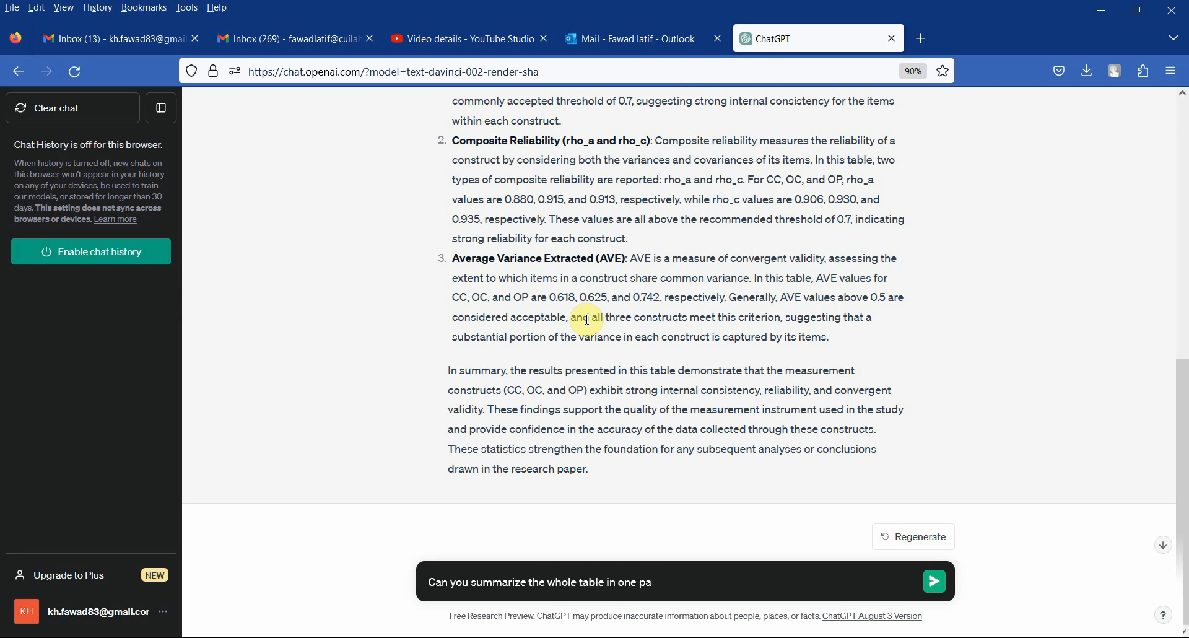
pyautogui.click(934, 582)
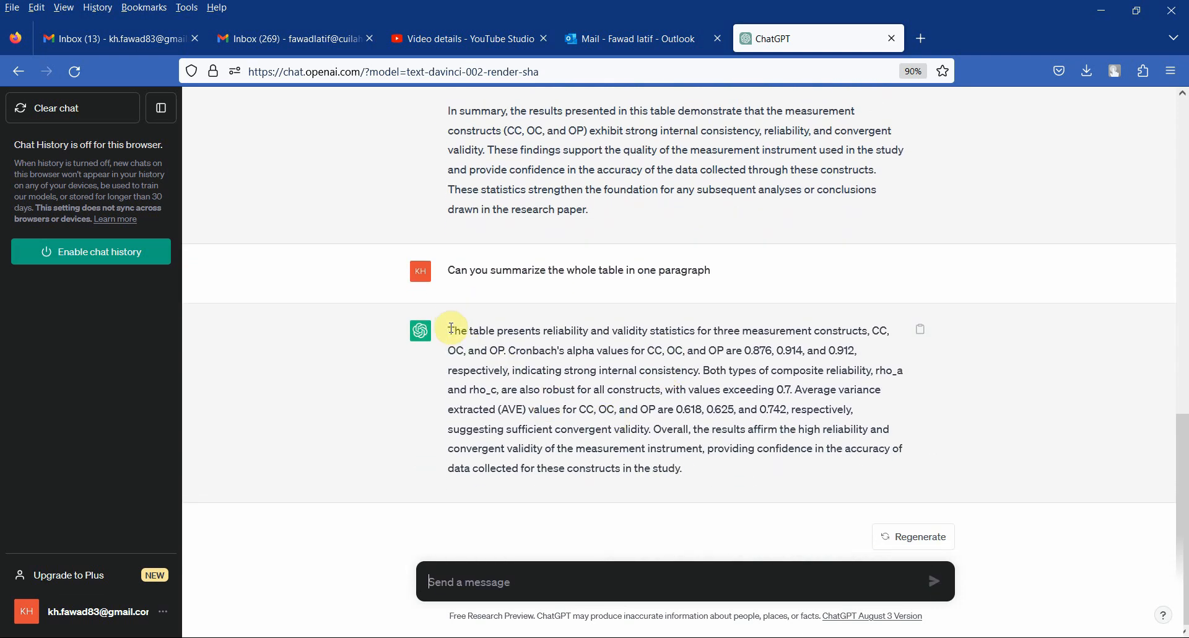
pyautogui.moveTo(448, 330); pyautogui.dragTo(681, 468)
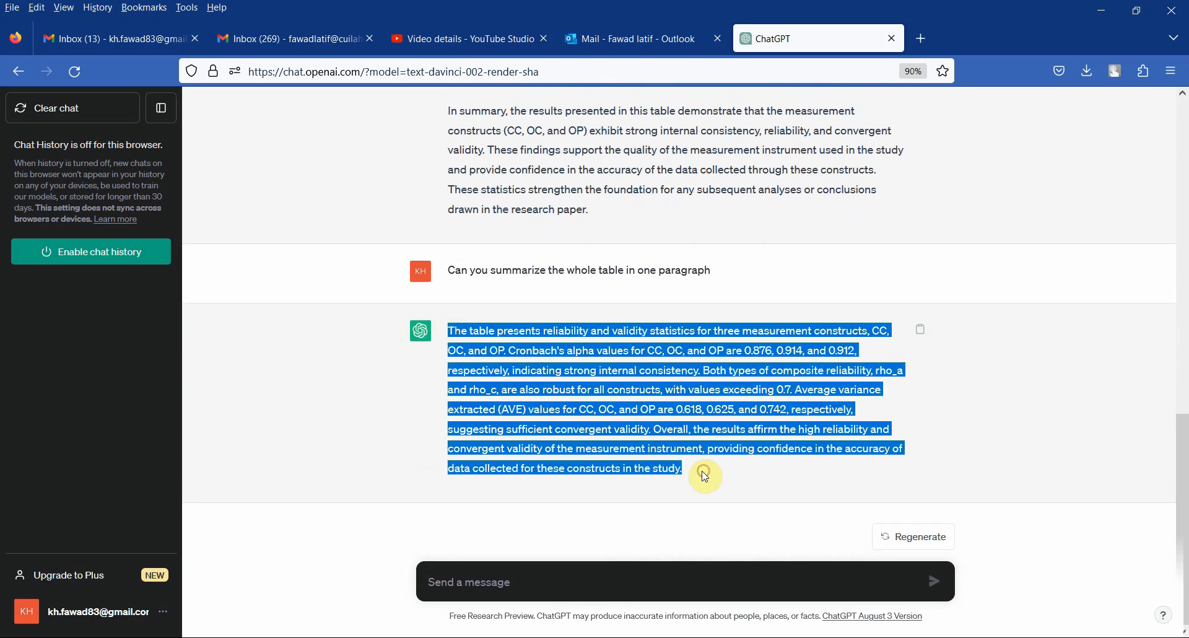
pyautogui.moveTo(633, 550)
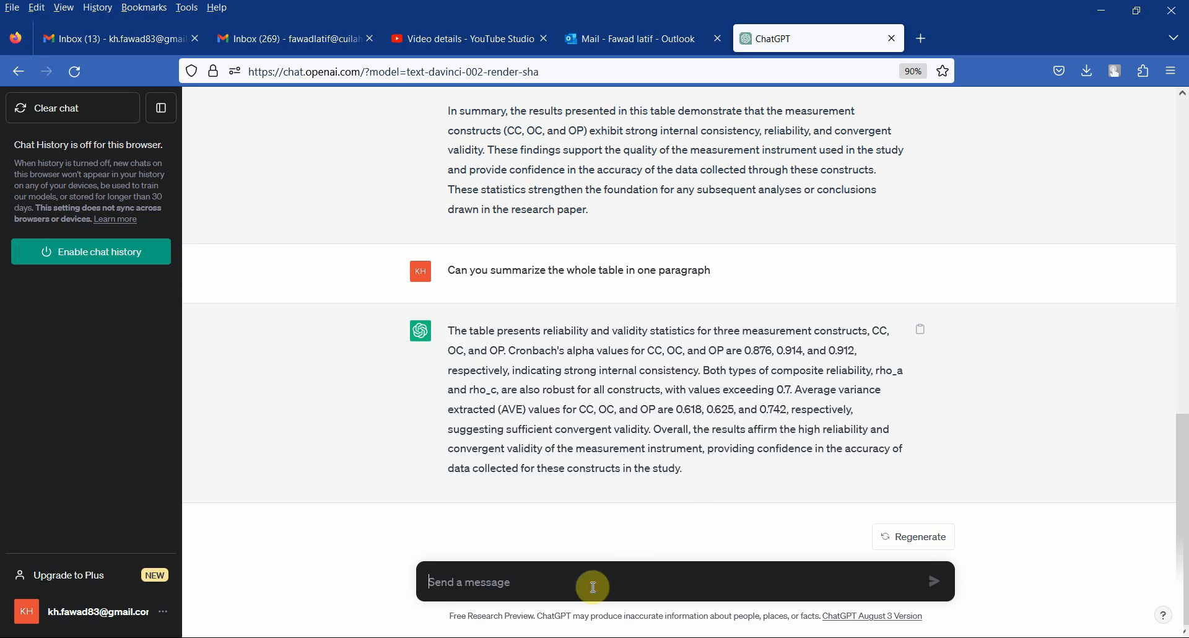
# Ask ChatGPT to mention the reliability and validity thresholds in the paragraph.
pyautogui.write('C')
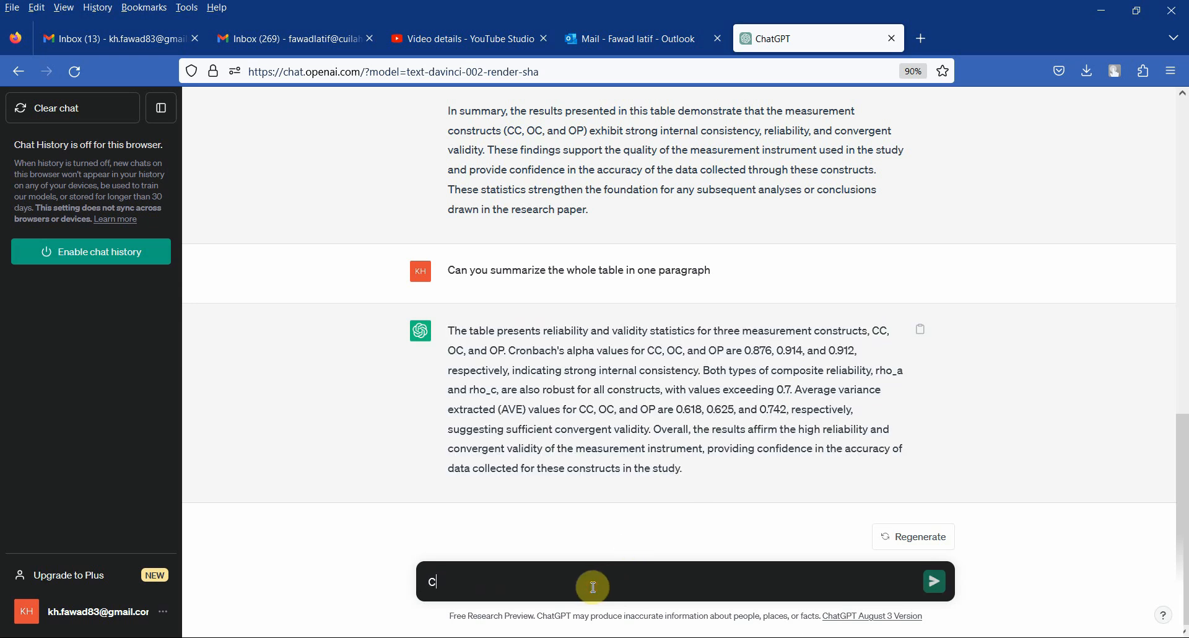
pyautogui.write('an you also me')
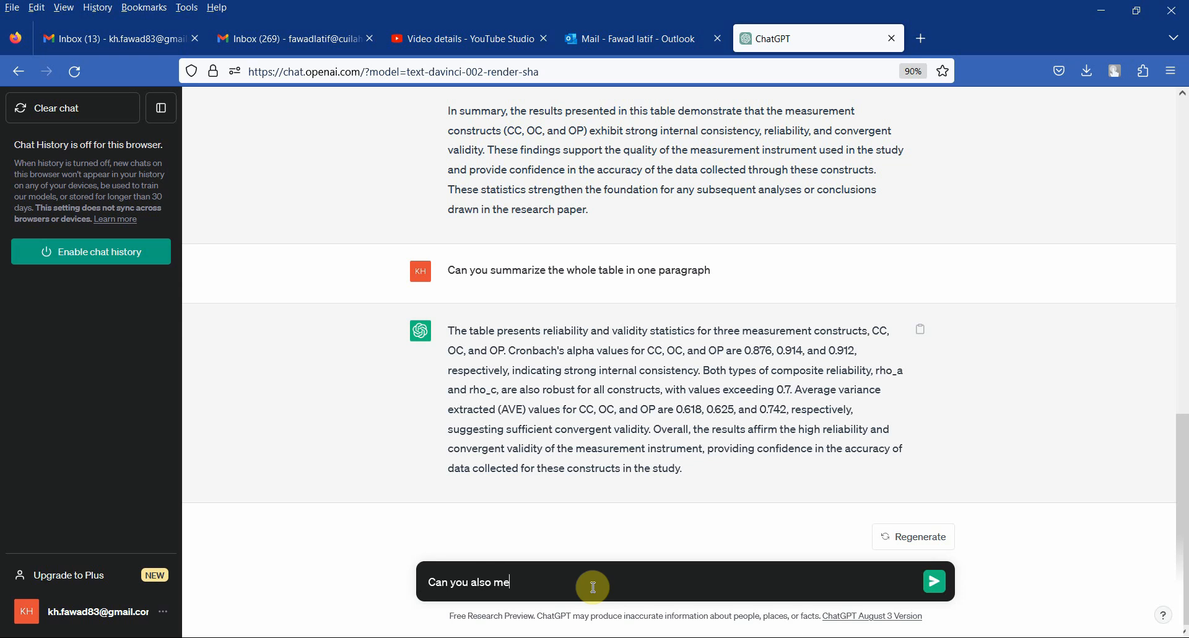
pyautogui.write('ntion the thre')
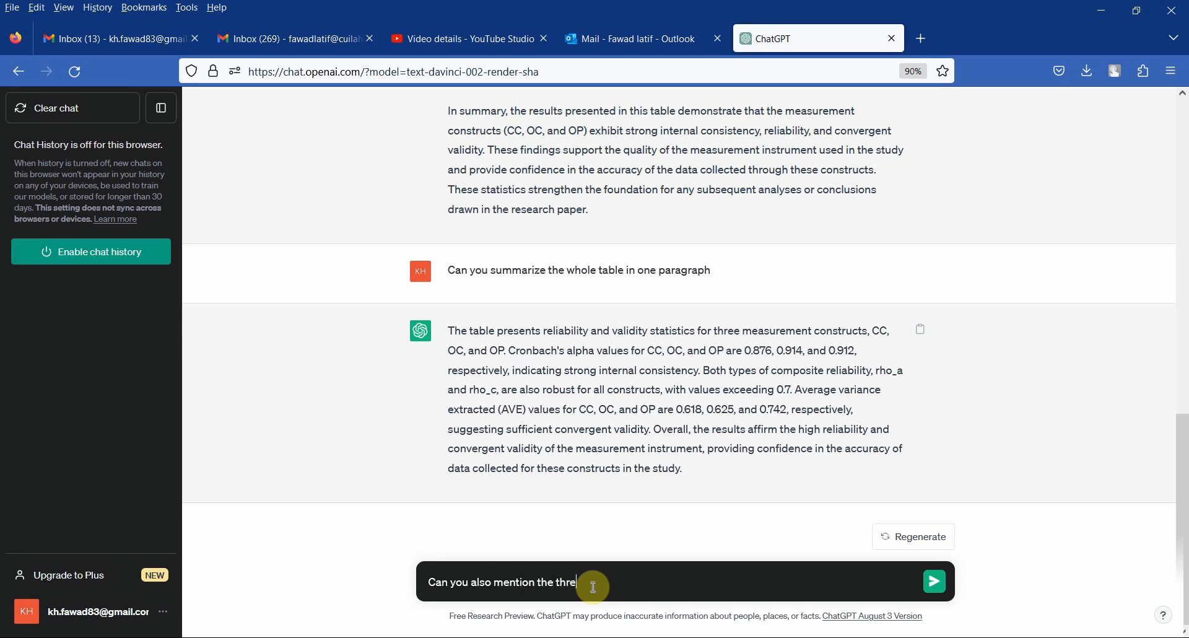
pyautogui.write('shold for the')
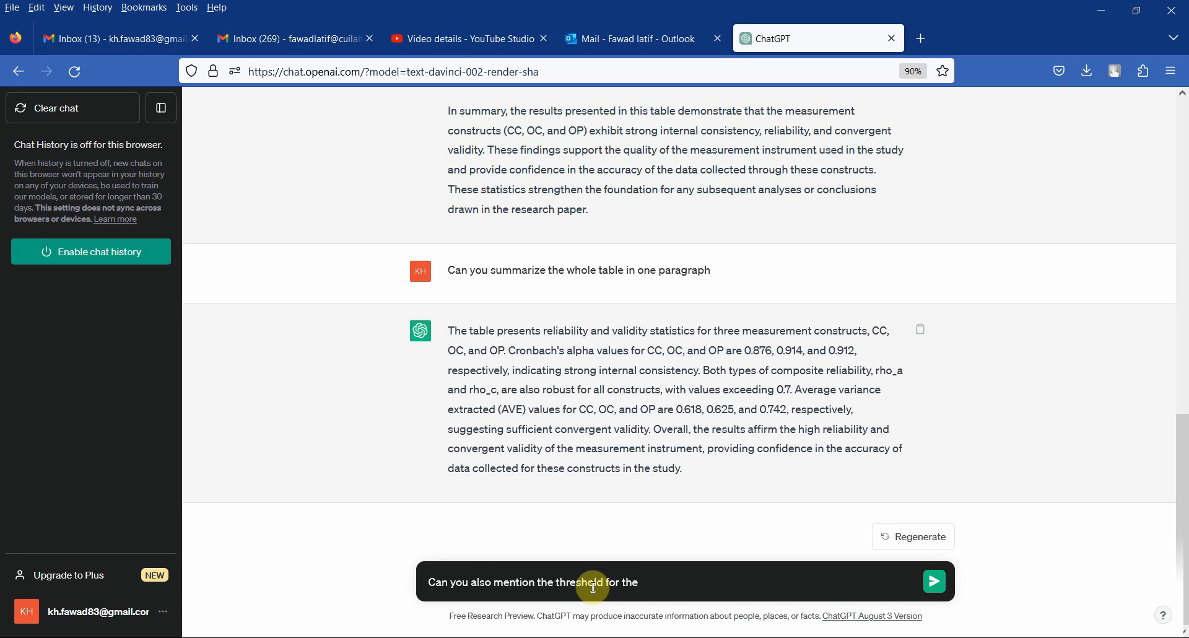
pyautogui.write('Reliability anbd')
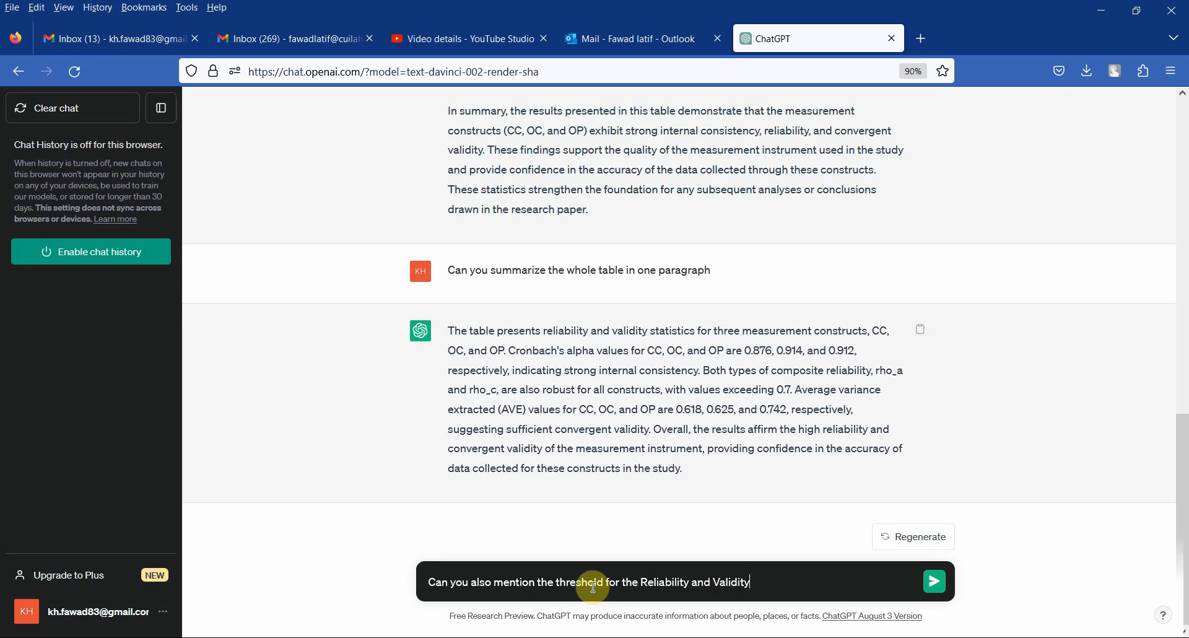
pyautogui.write('in the')
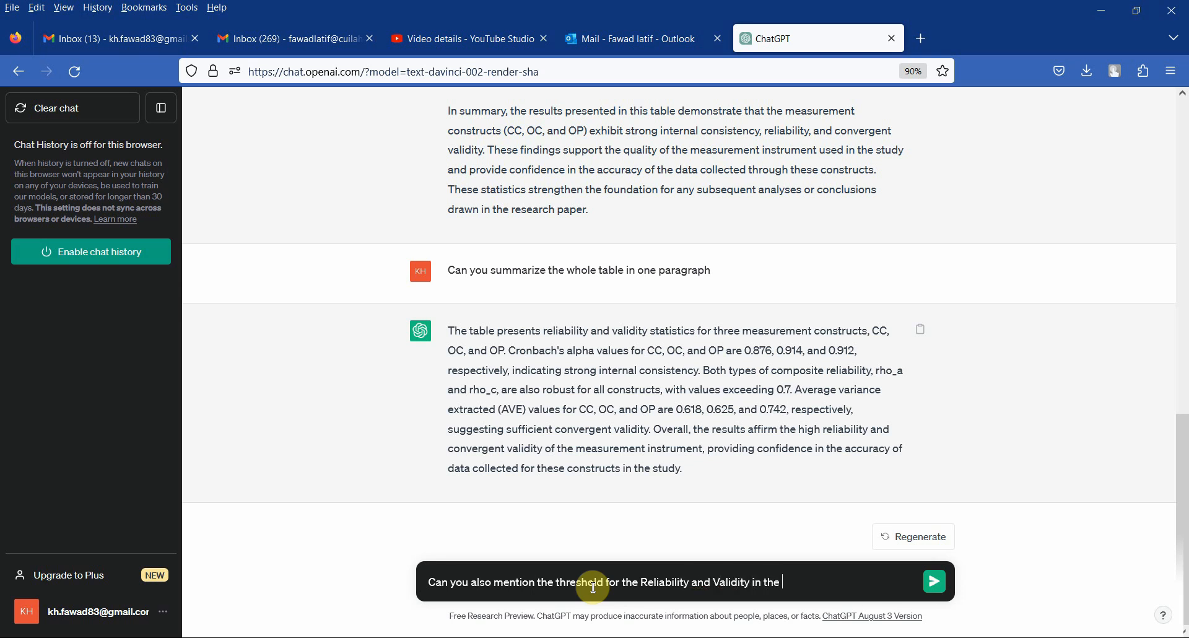
pyautogui.write('paragraph')
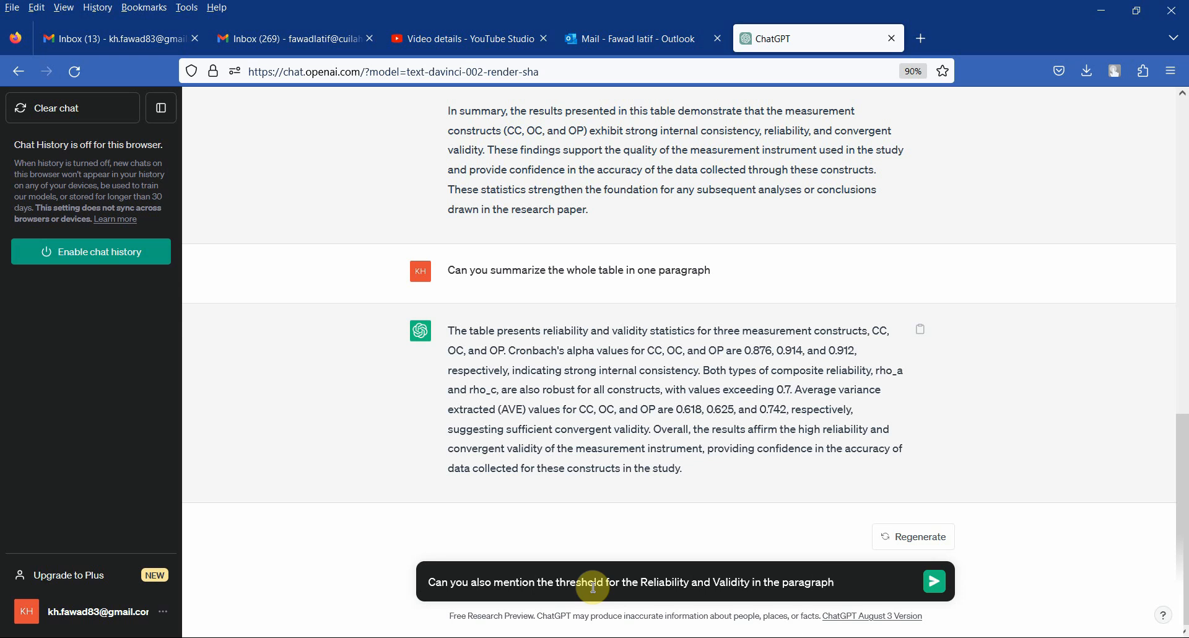
pyautogui.click(933, 582)
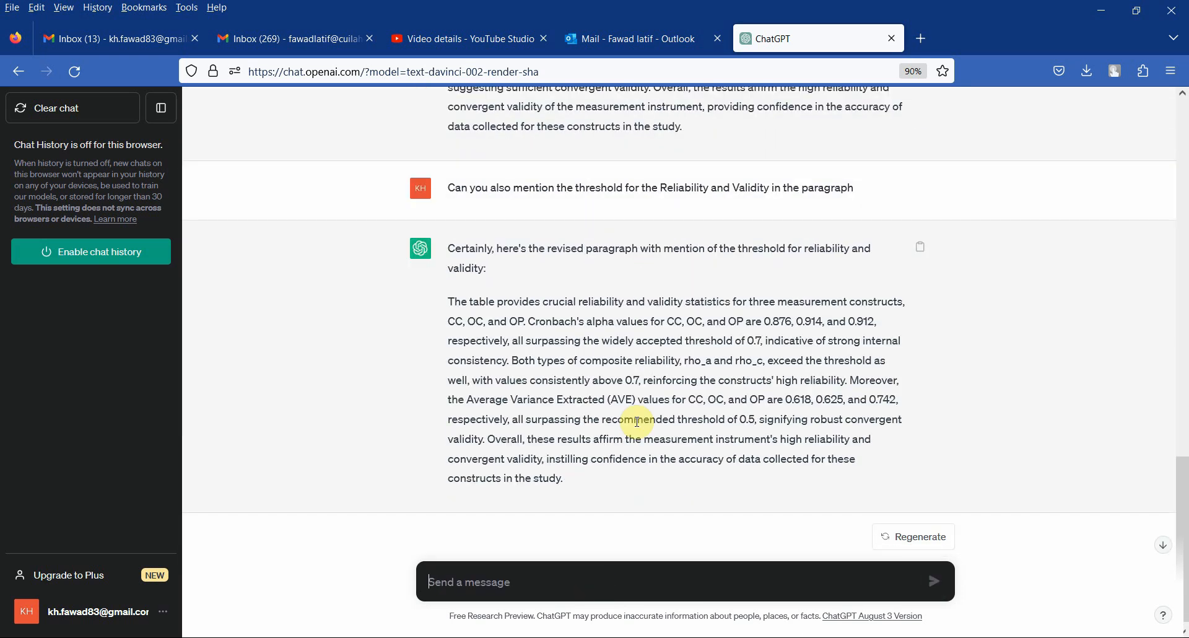
pyautogui.moveTo(570, 363)
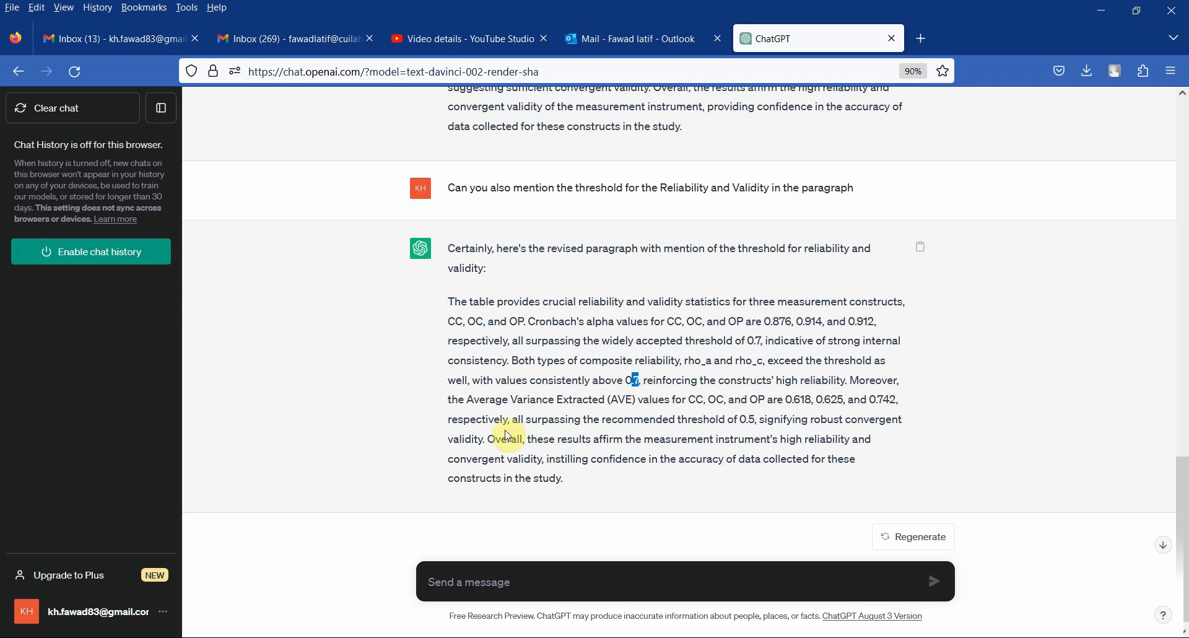
pyautogui.moveTo(624, 424)
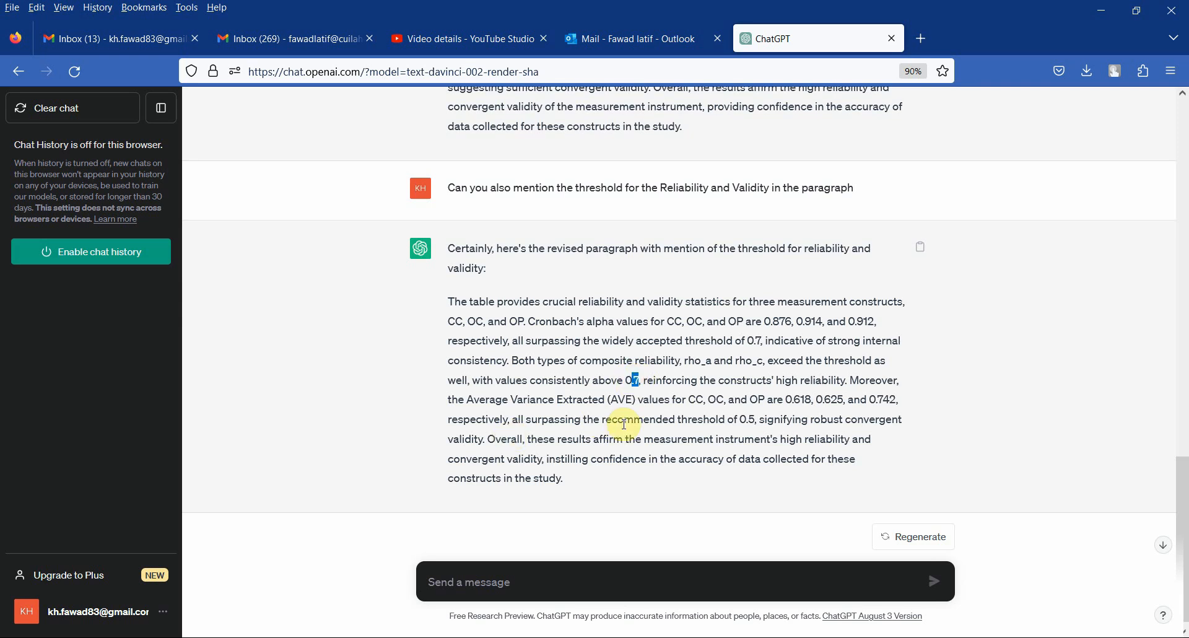
pyautogui.moveTo(567, 599)
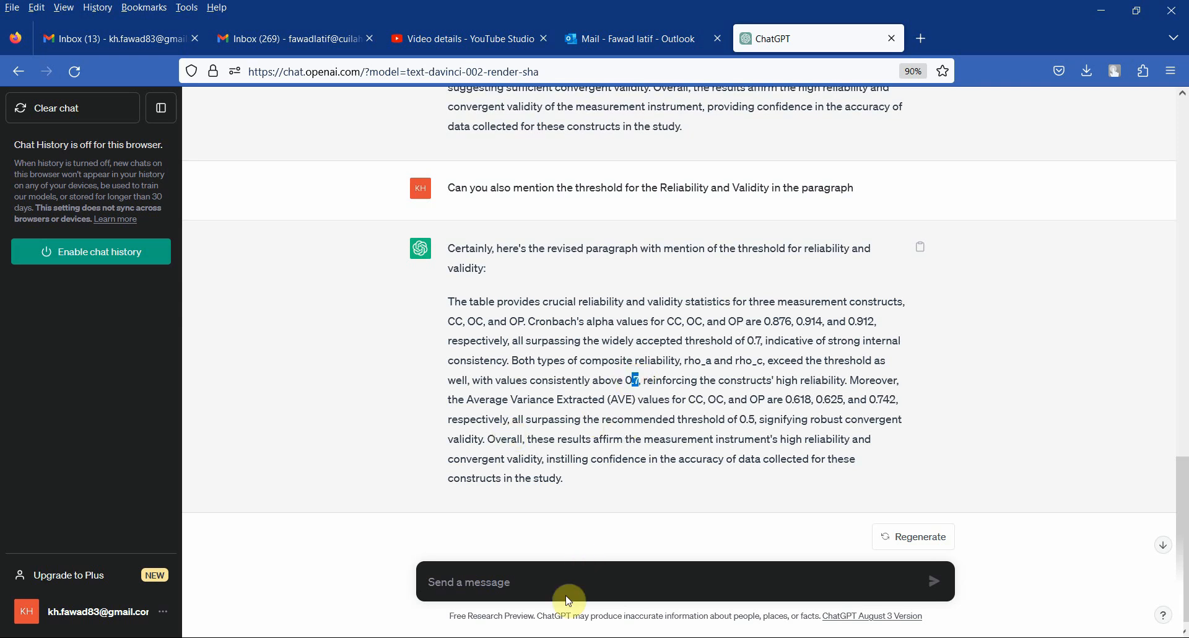
# Ask ChatGPT to put in the references for the thresholds in the paragraph.
pyautogui.write('Can yo')
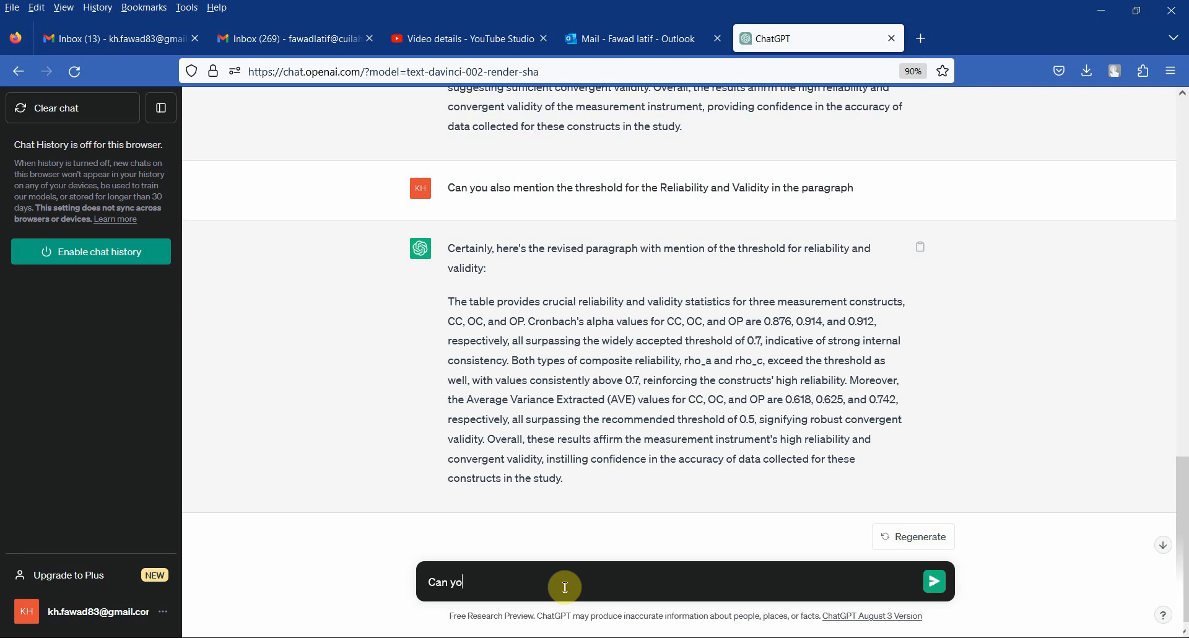
pyautogui.write('u put in t')
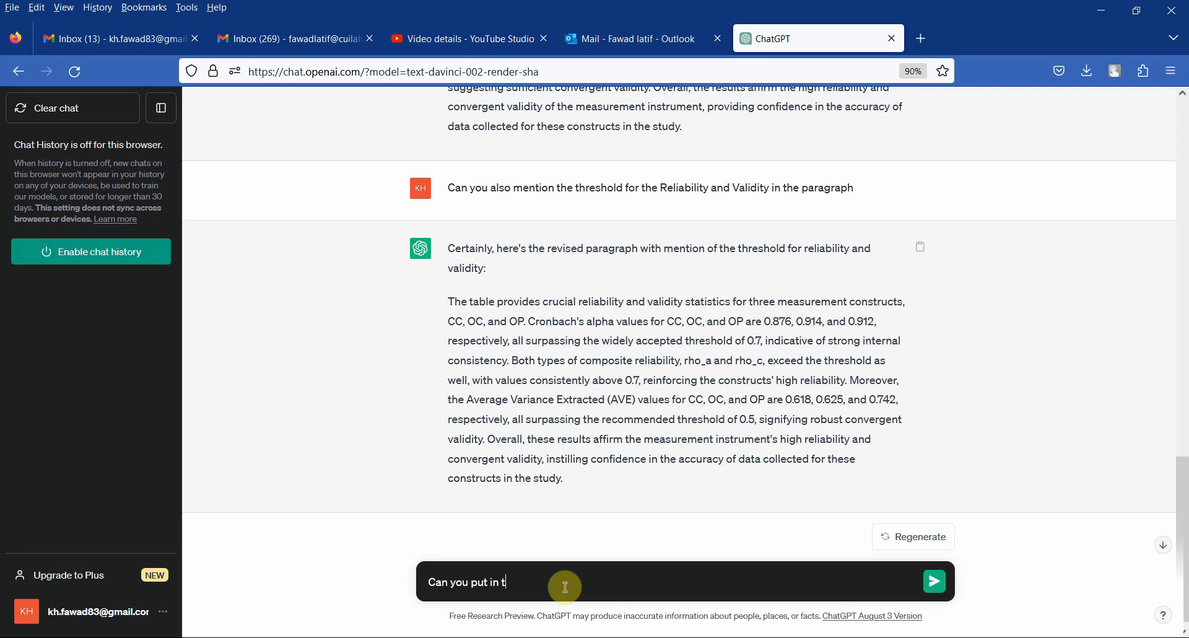
pyautogui.write('he reference f')
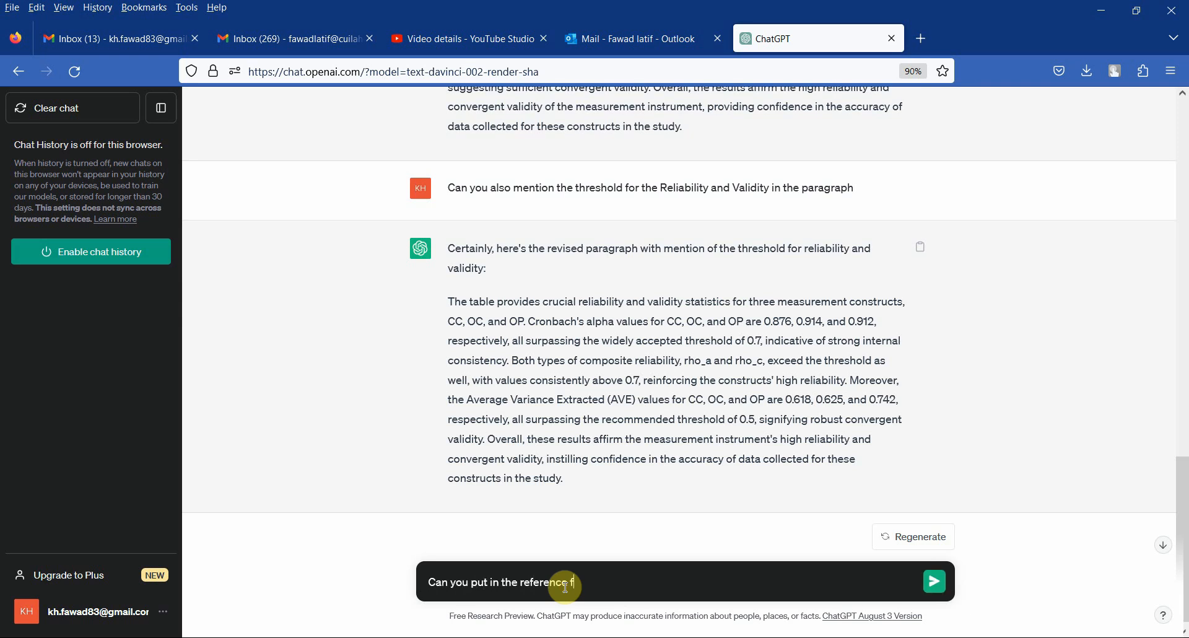
pyautogui.write('for the thres')
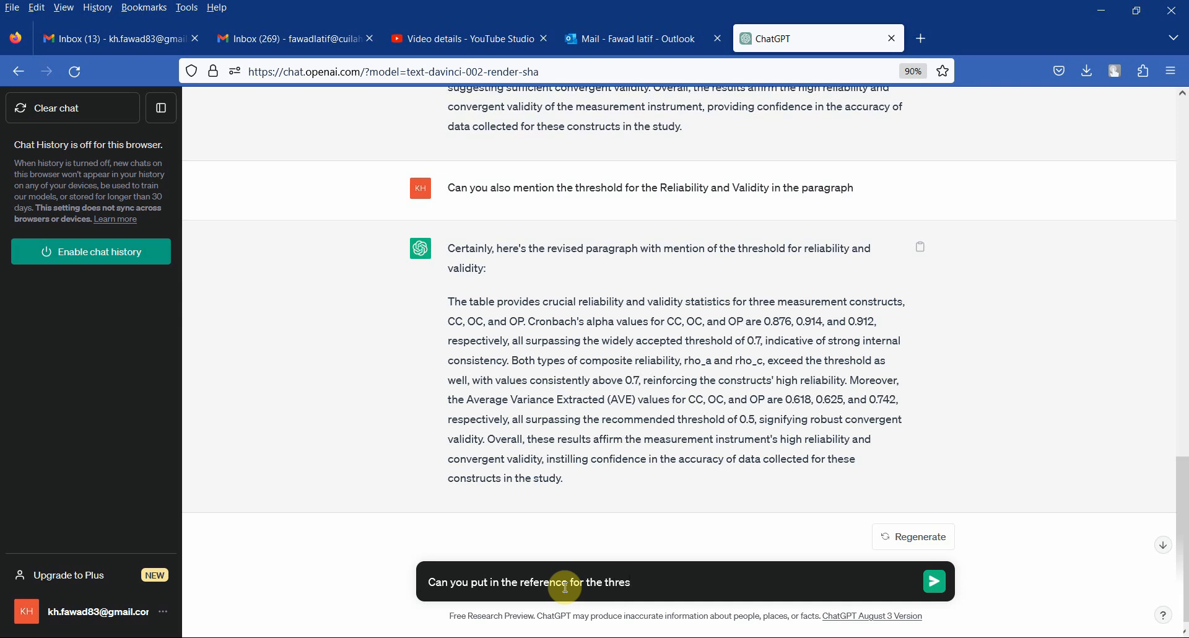
pyautogui.write('ho')
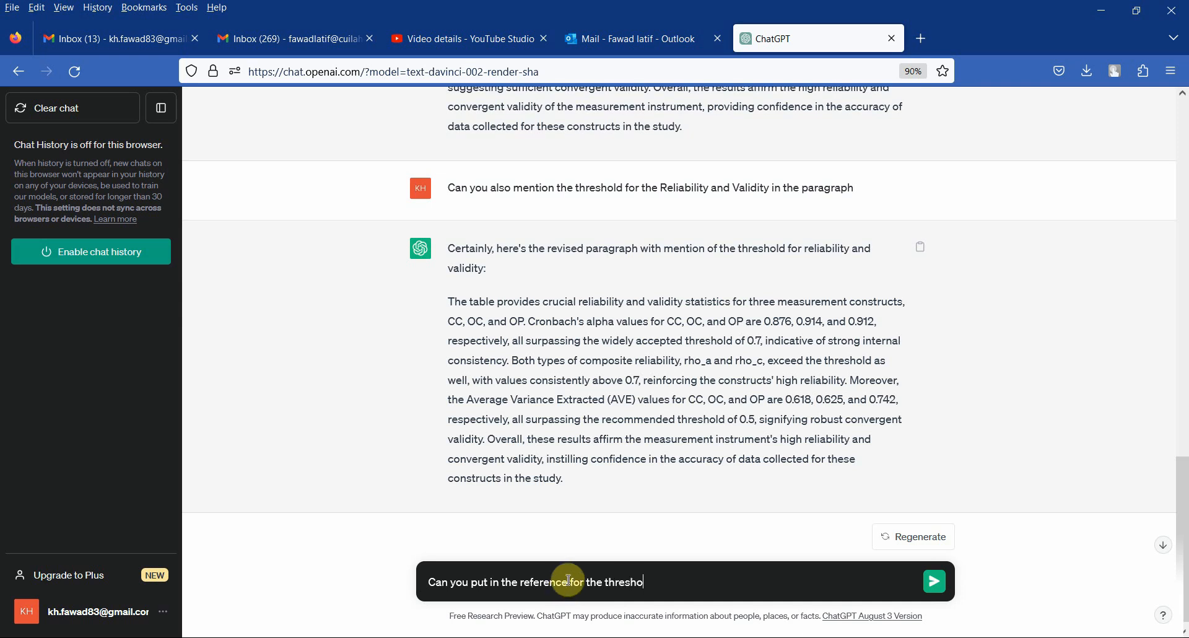
pyautogui.write('ld in the parag')
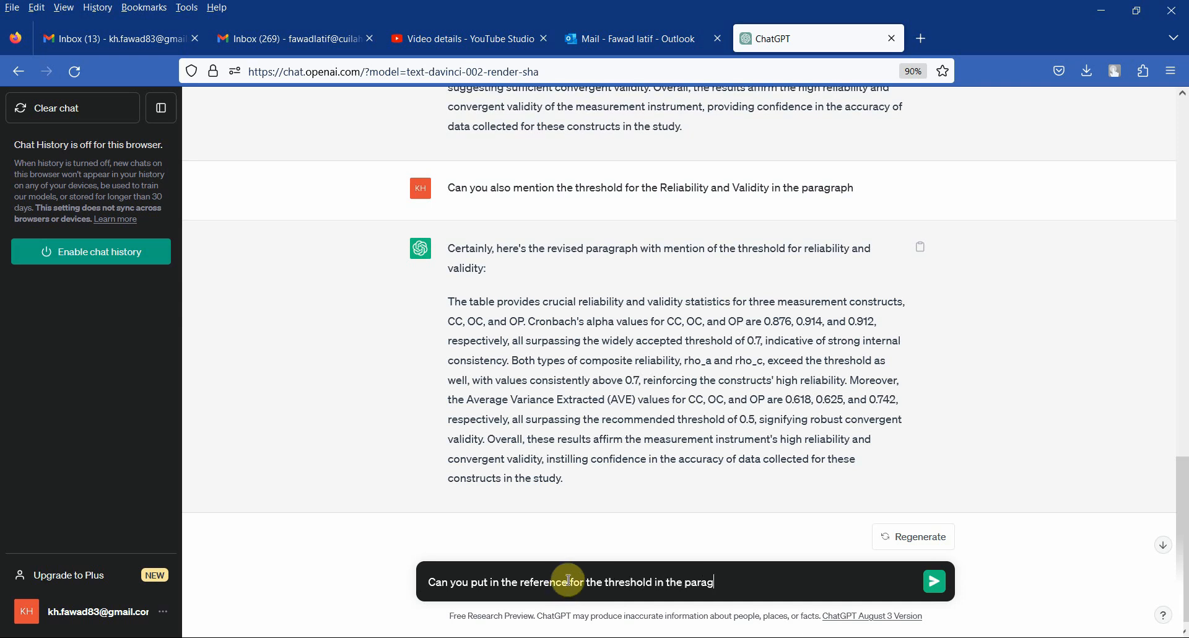
pyautogui.click(934, 581)
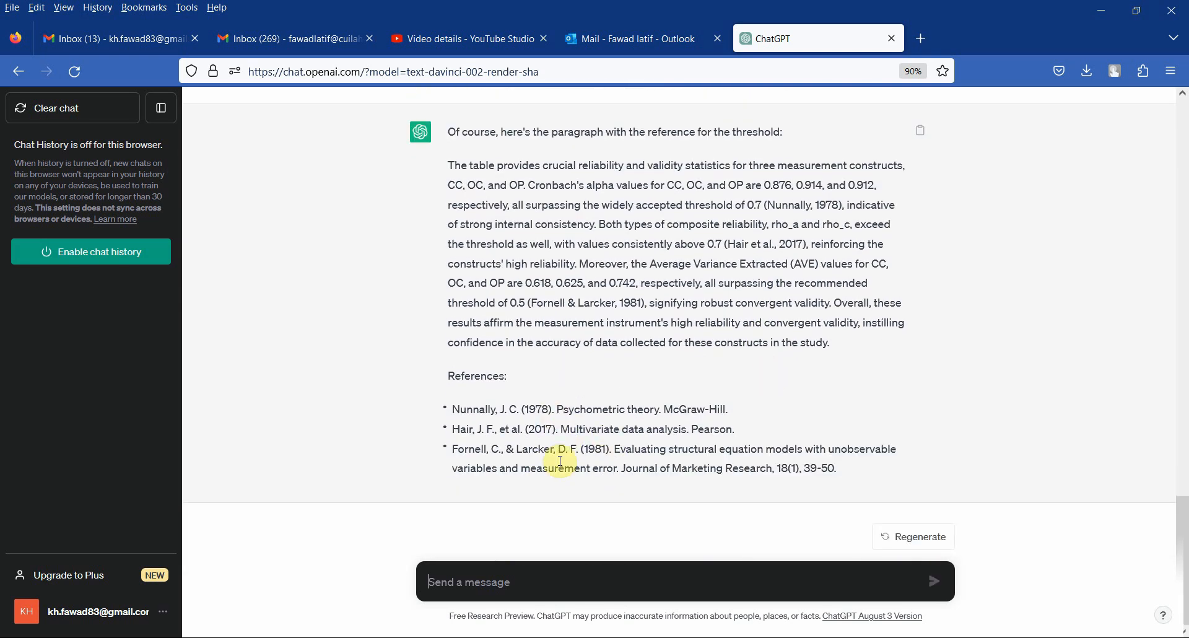
pyautogui.moveTo(656, 429)
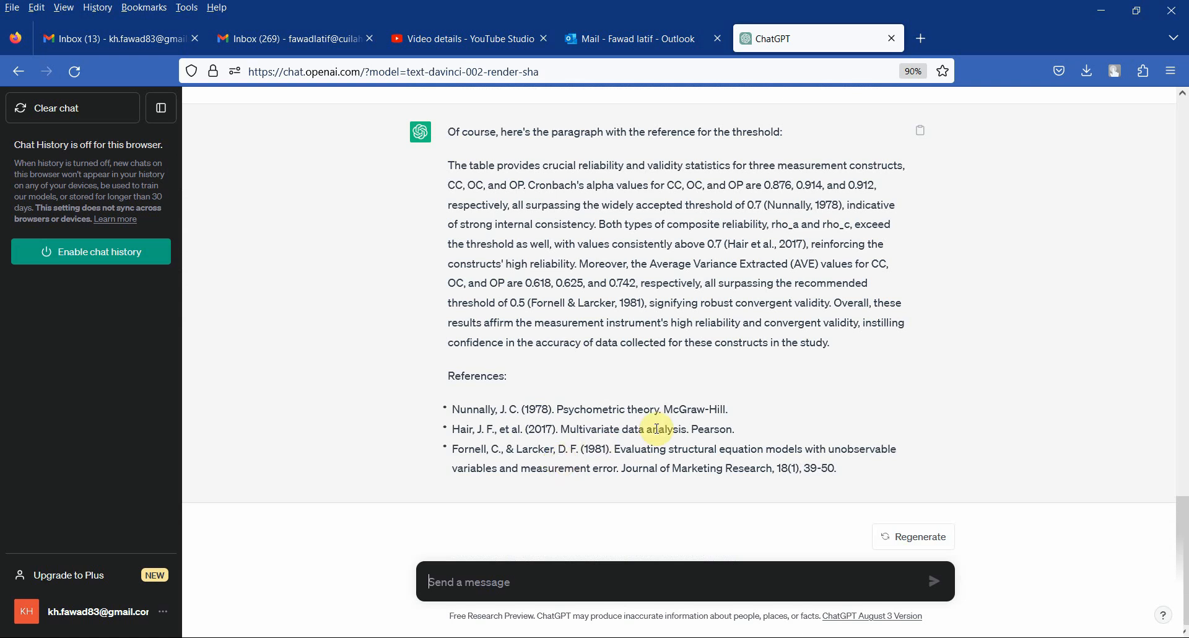
pyautogui.moveTo(664, 302)
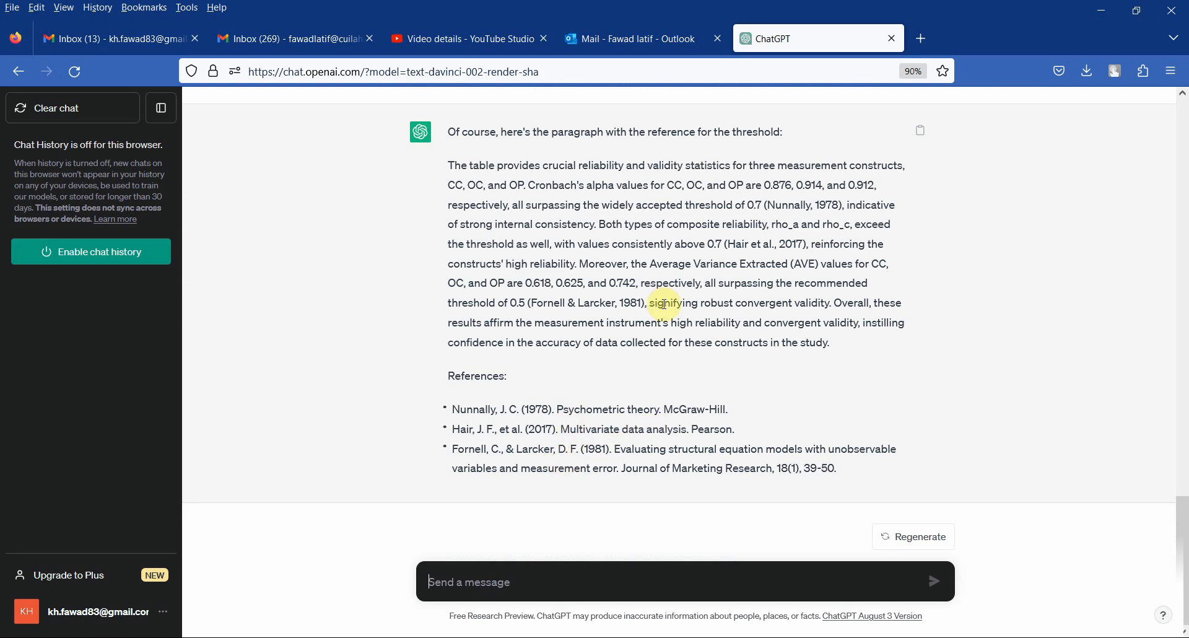
pyautogui.moveTo(679, 421)
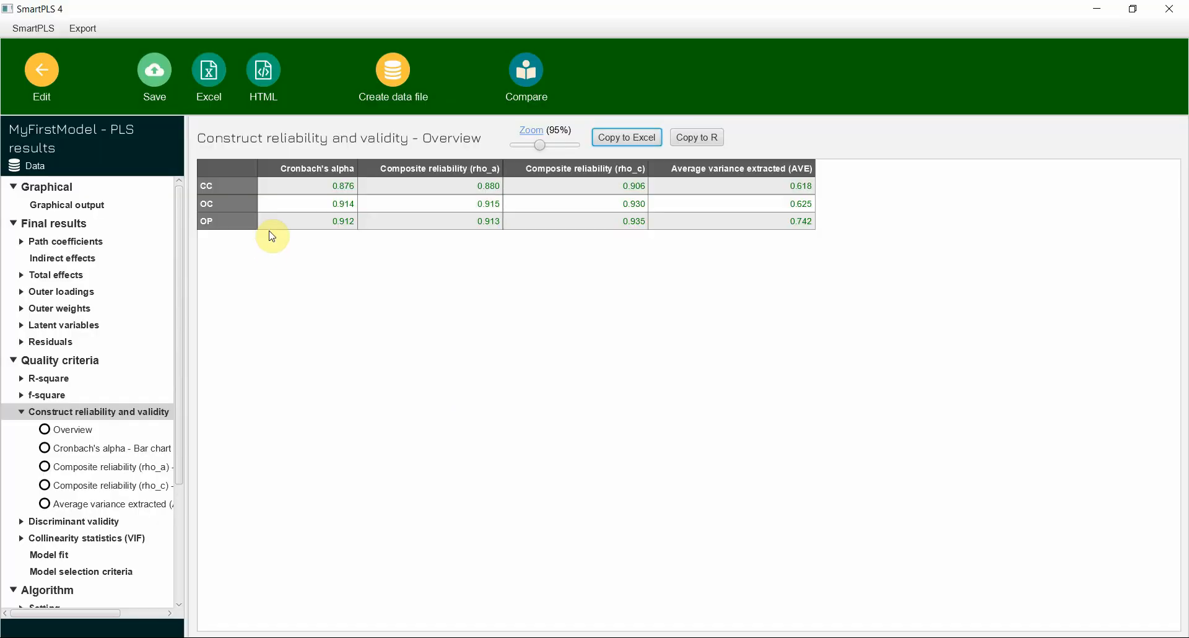
pyautogui.moveTo(234, 320)
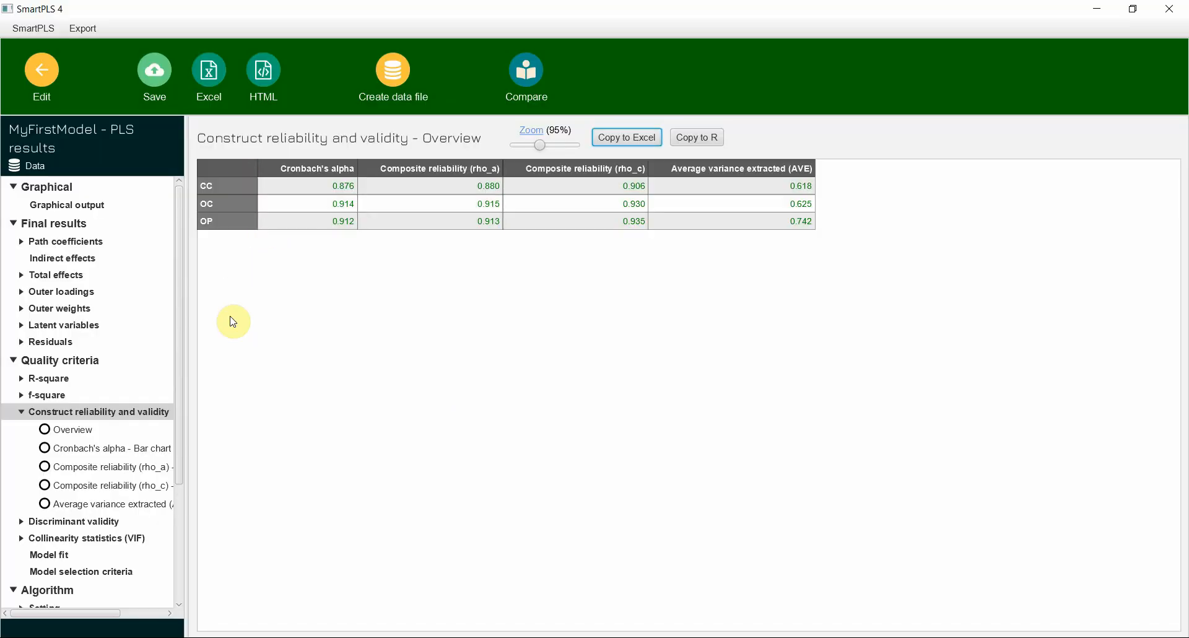
pyautogui.moveTo(46, 521)
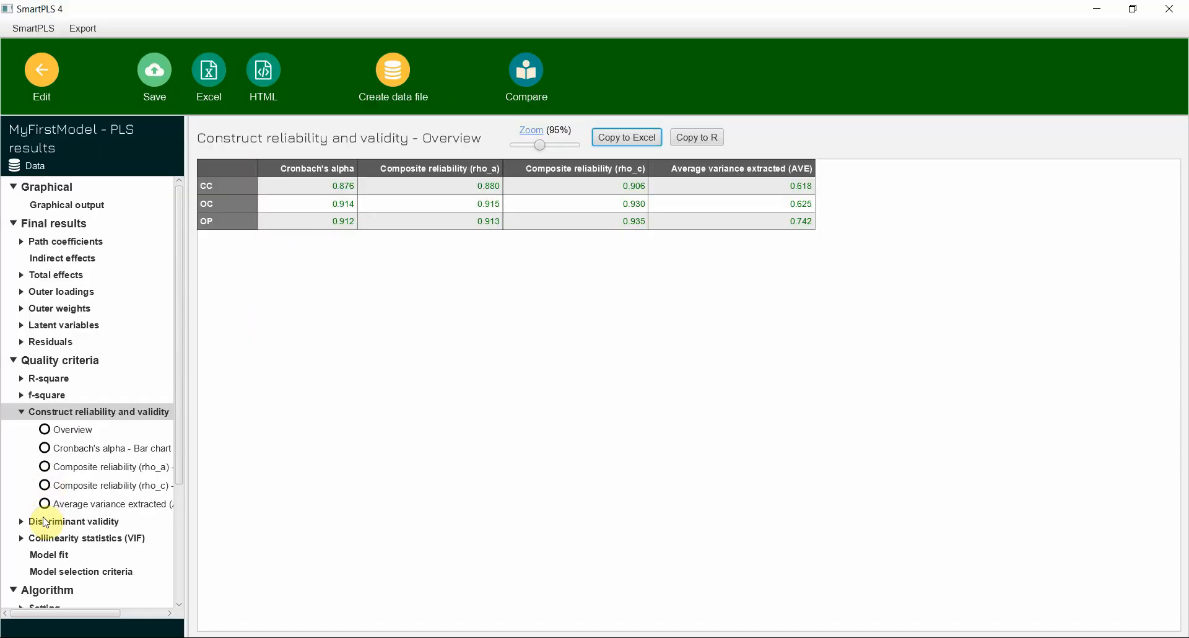
# Revisit the SmartPLS construct reliability and validity overview table.
pyautogui.click(79, 521)
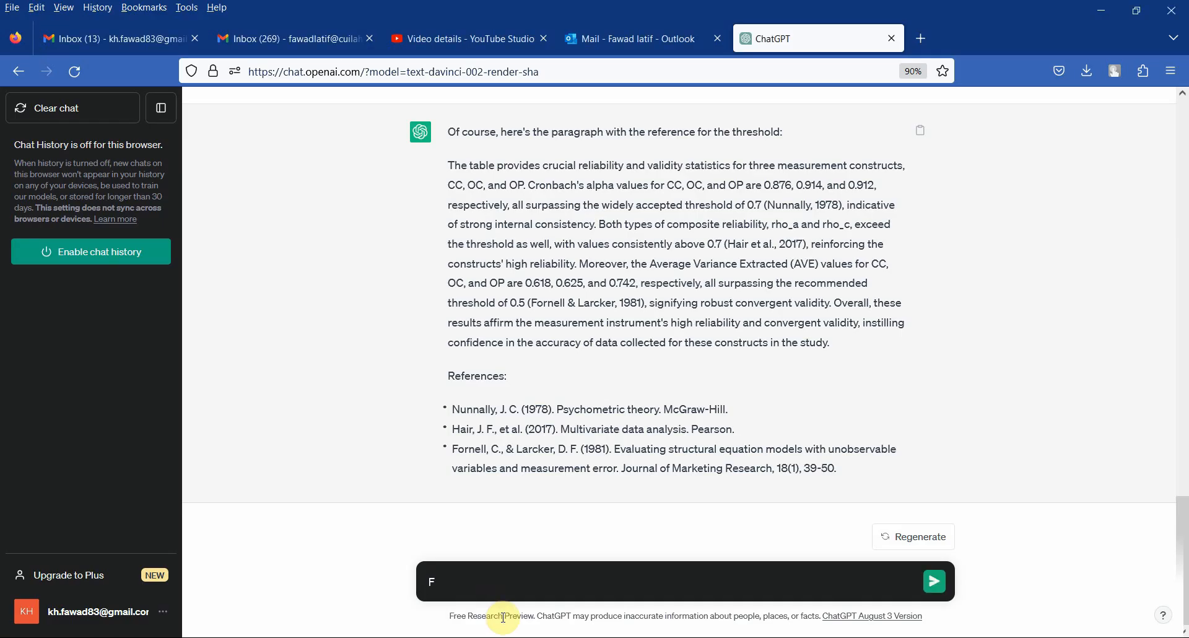
# Send a request to interpret the discriminant validity (HTMT) results for a research paper, then stop the answer.
pyautogui.write('ollowing arethe')
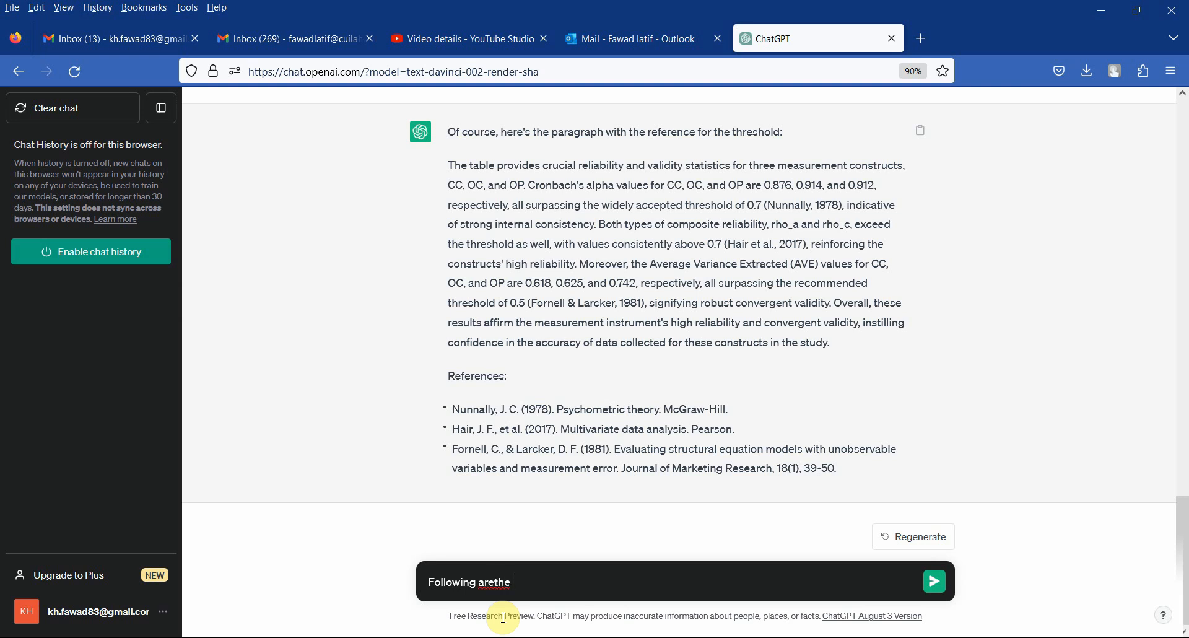
pyautogui.press('Backspace')
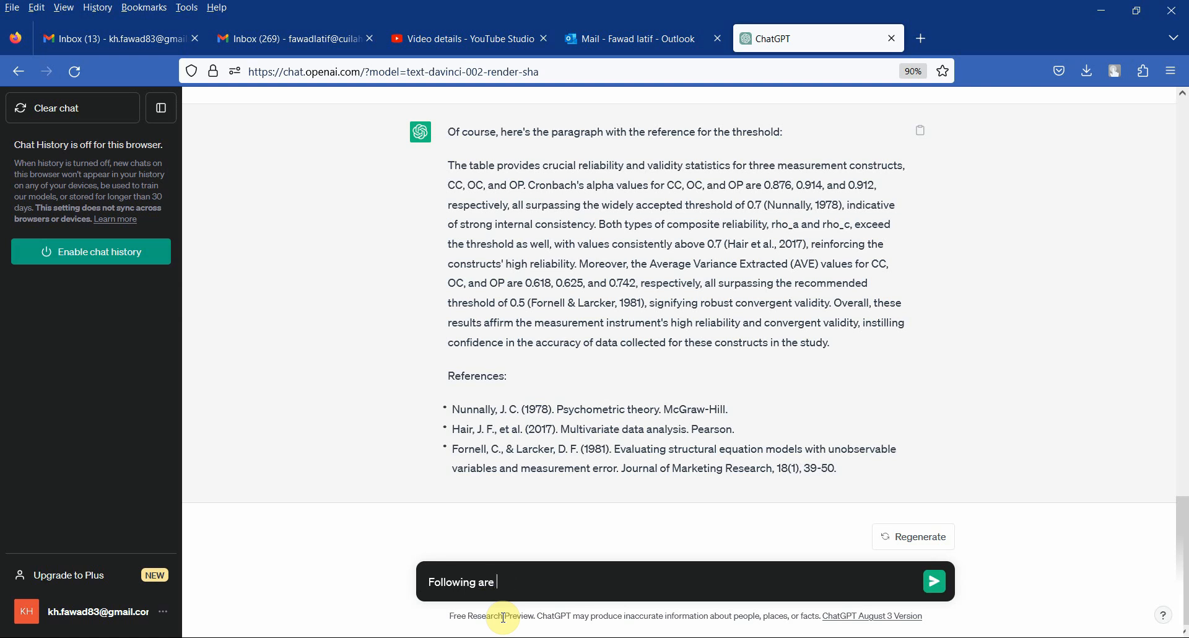
pyautogui.write('the discrimi')
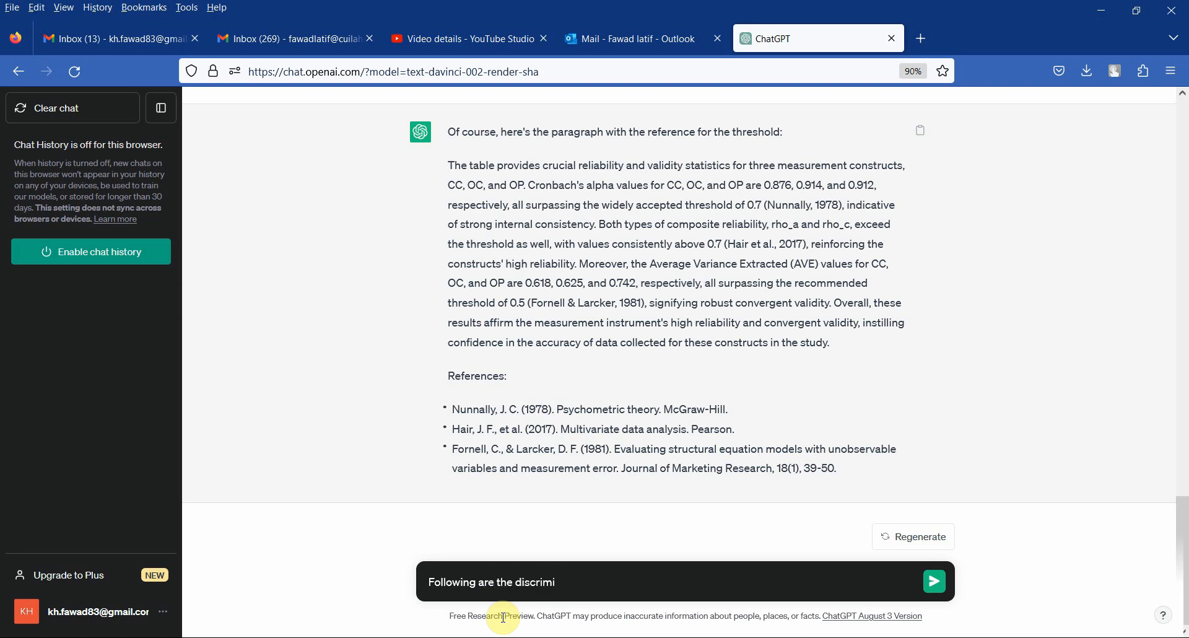
pyautogui.write('nant validity')
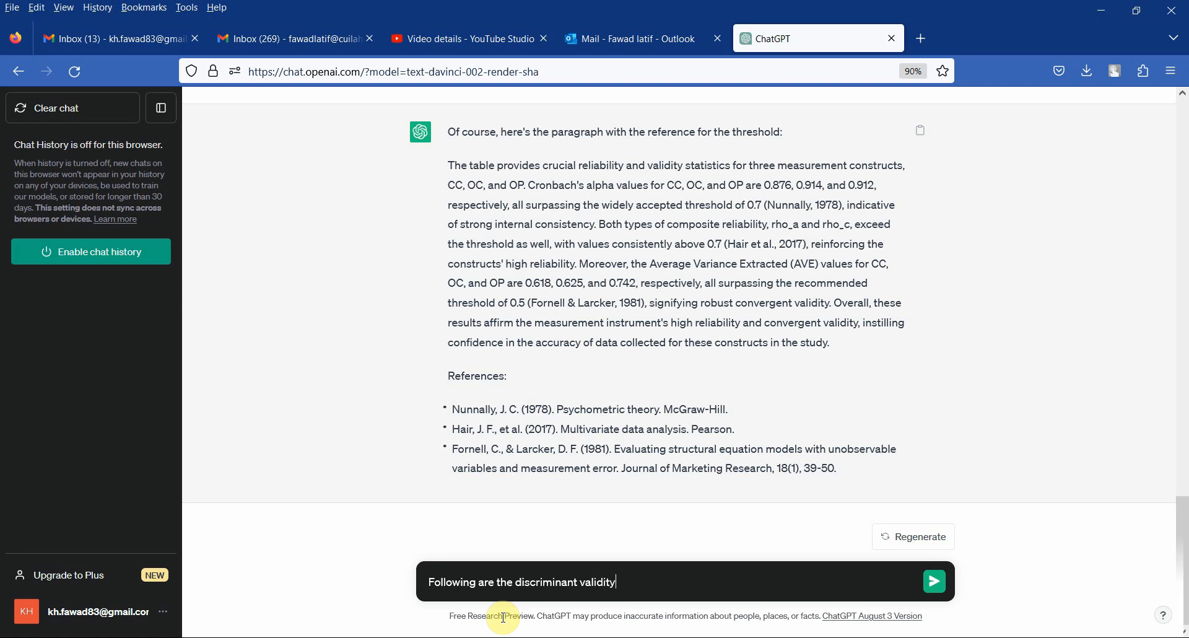
pyautogui.write('results')
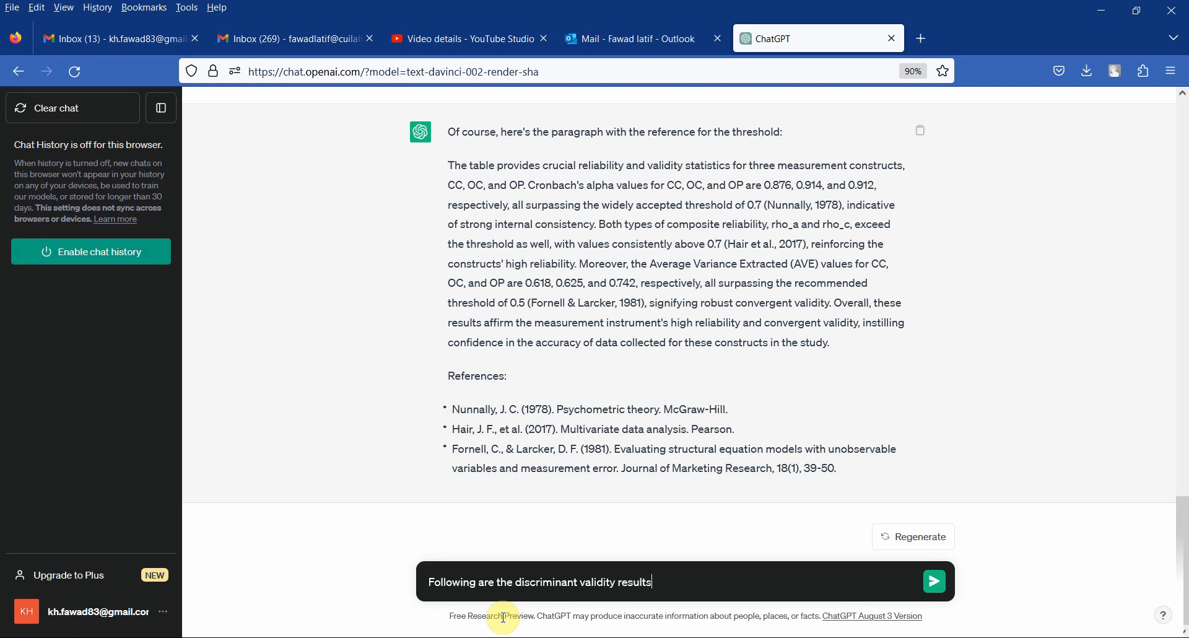
pyautogui.write('()')
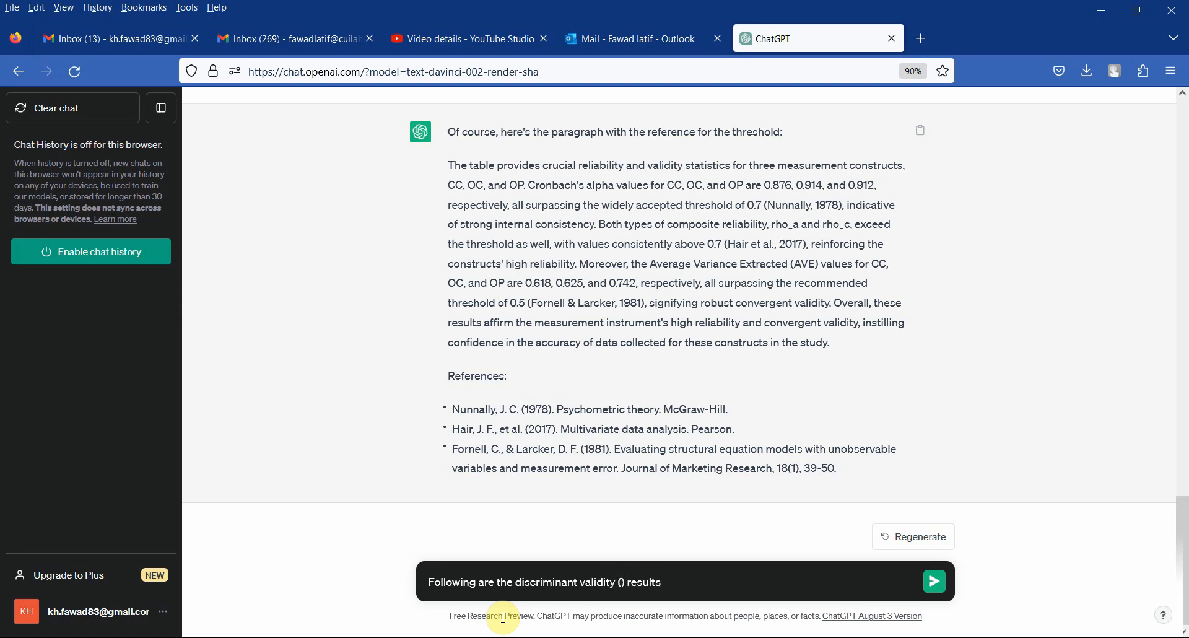
pyautogui.write('HTMT')
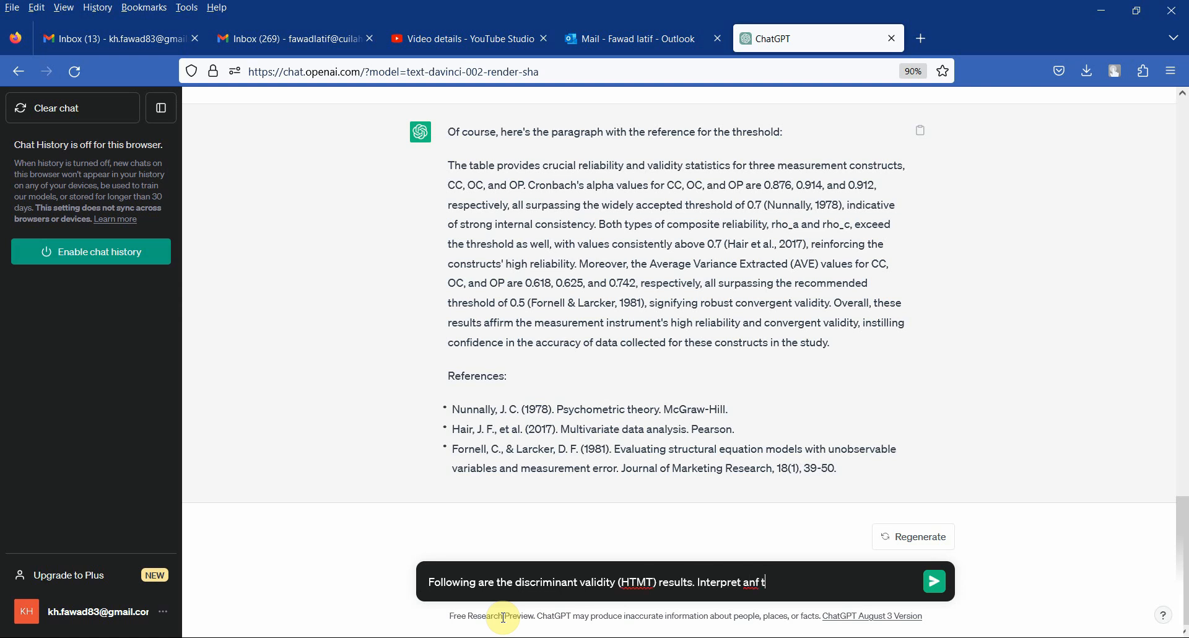
pyautogui.write('and report')
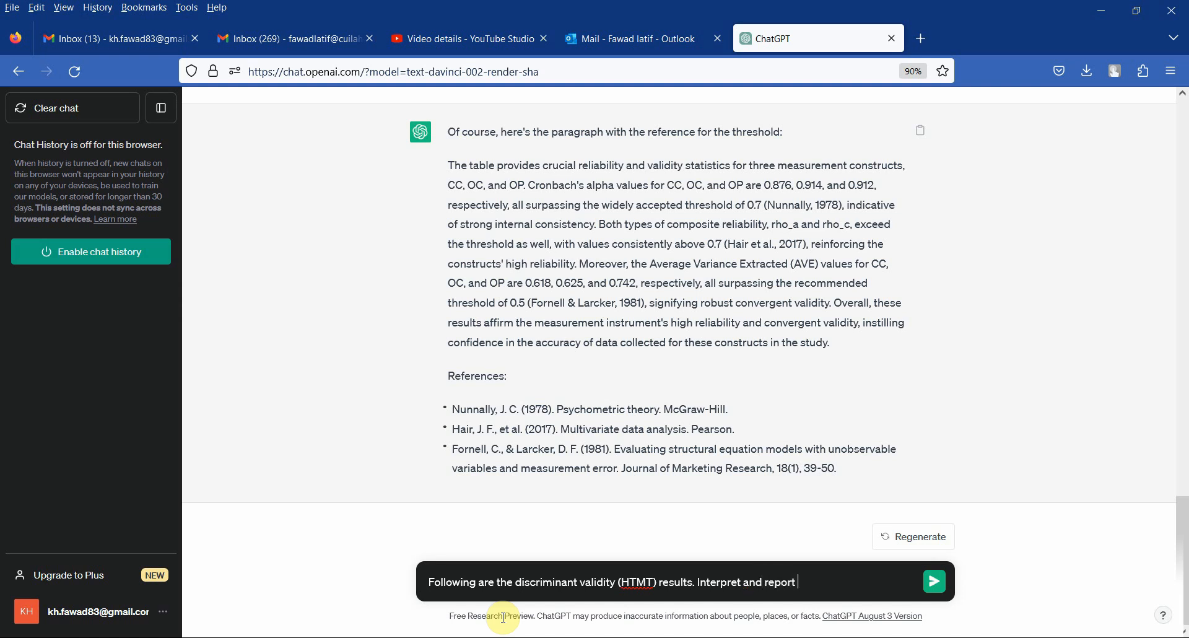
pyautogui.write('for a research')
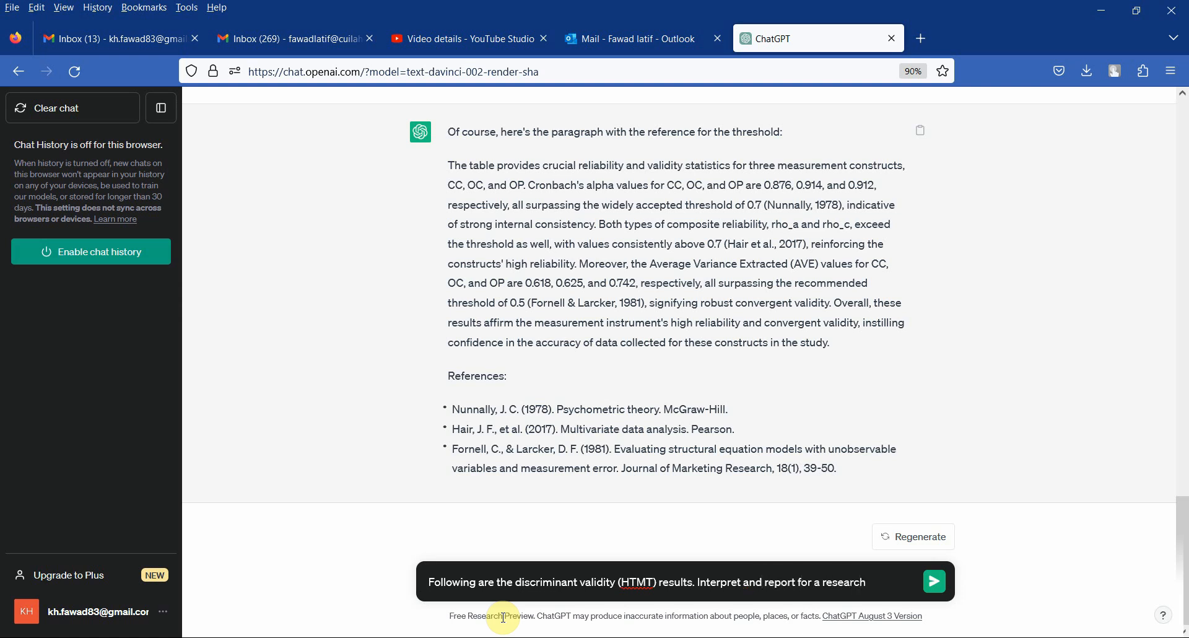
pyautogui.click(934, 582)
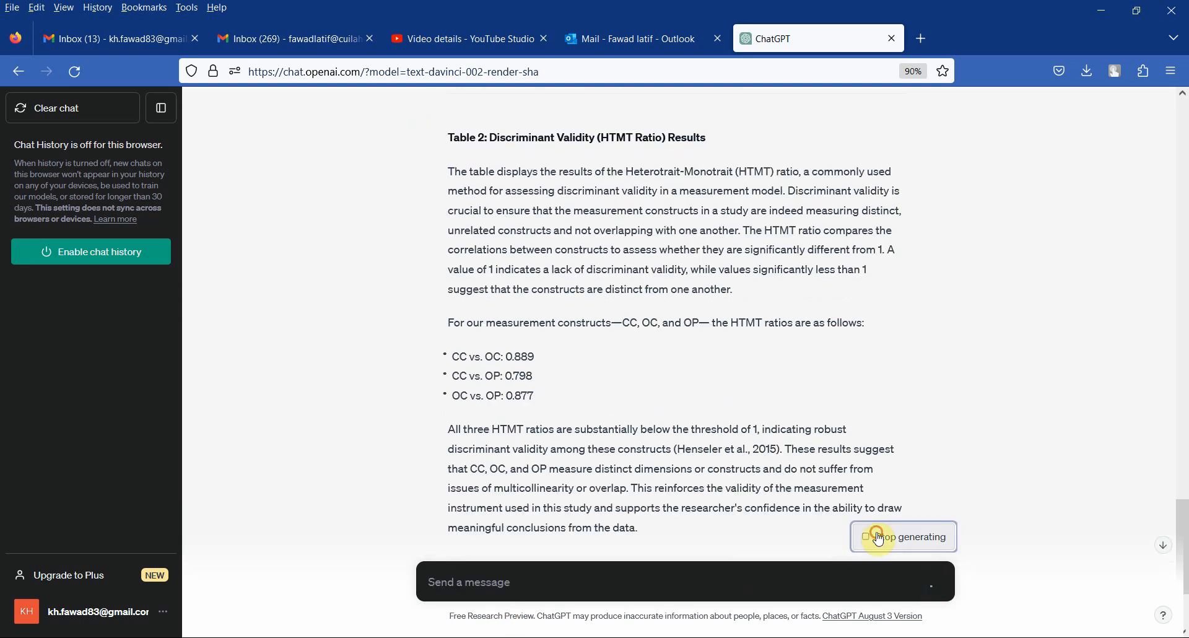
pyautogui.click(901, 537)
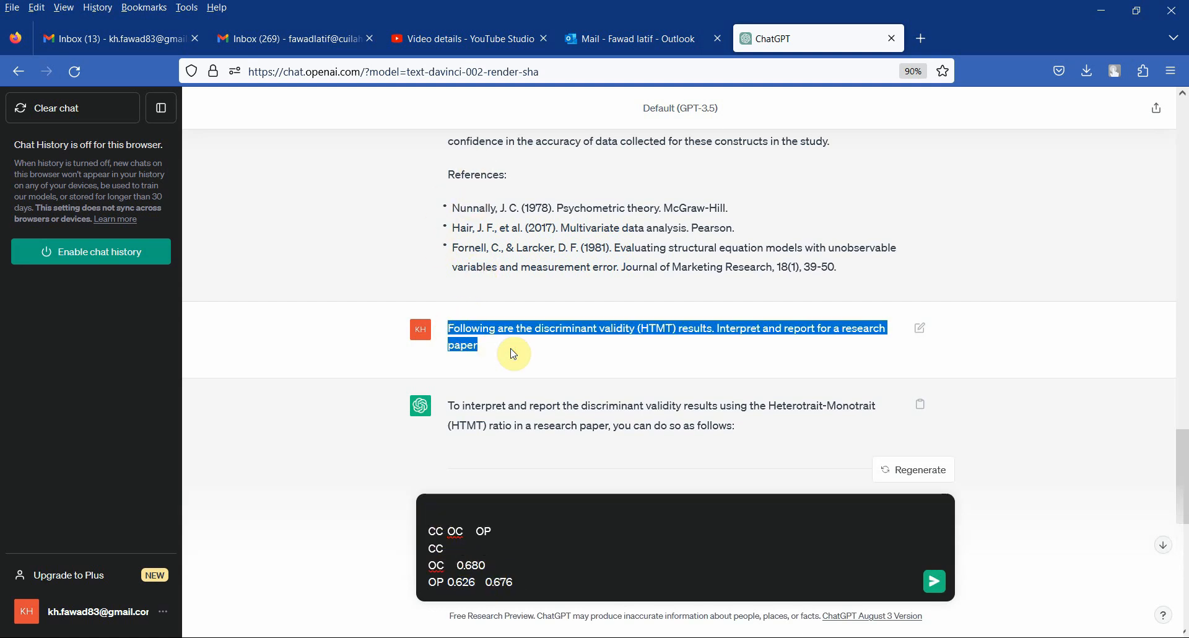
# Resend the HTMT request with the matrix values and review the Table 2 write-up citing Henseler et al. (2015).
pyautogui.click(921, 328)
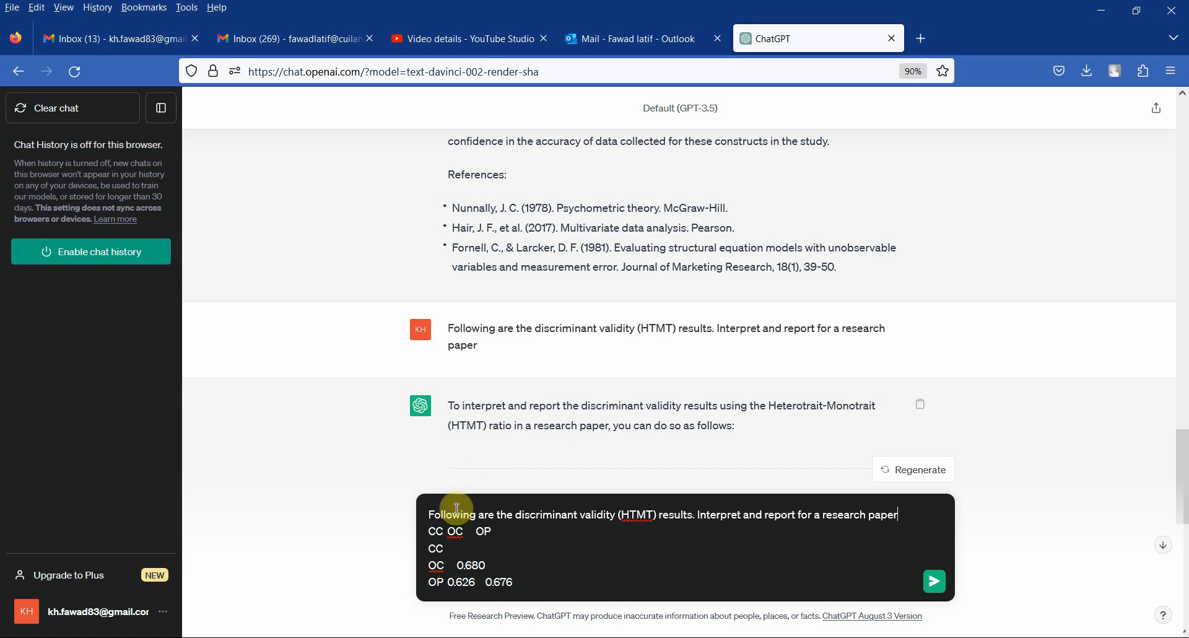
pyautogui.click(934, 581)
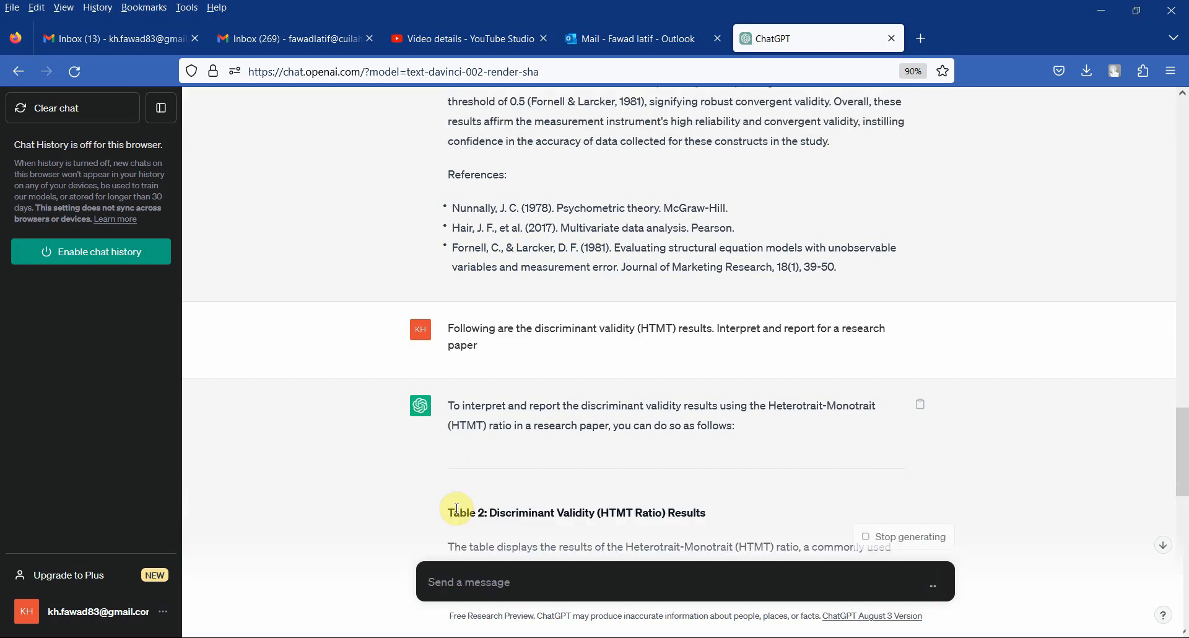
pyautogui.scroll(-3)
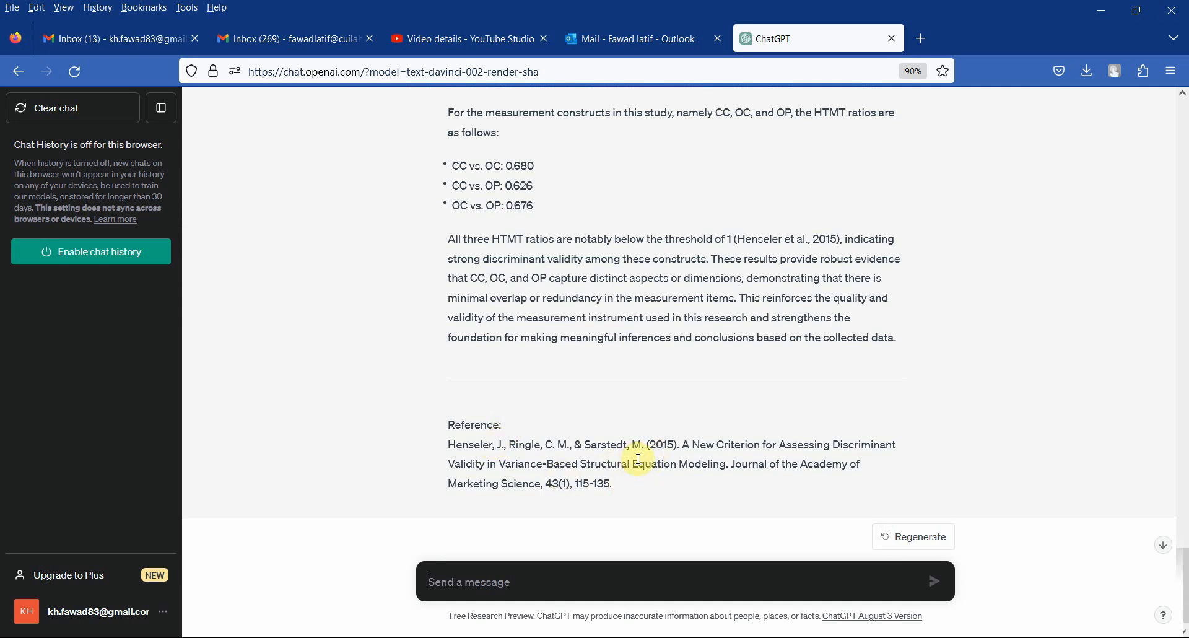
pyautogui.scroll(3)
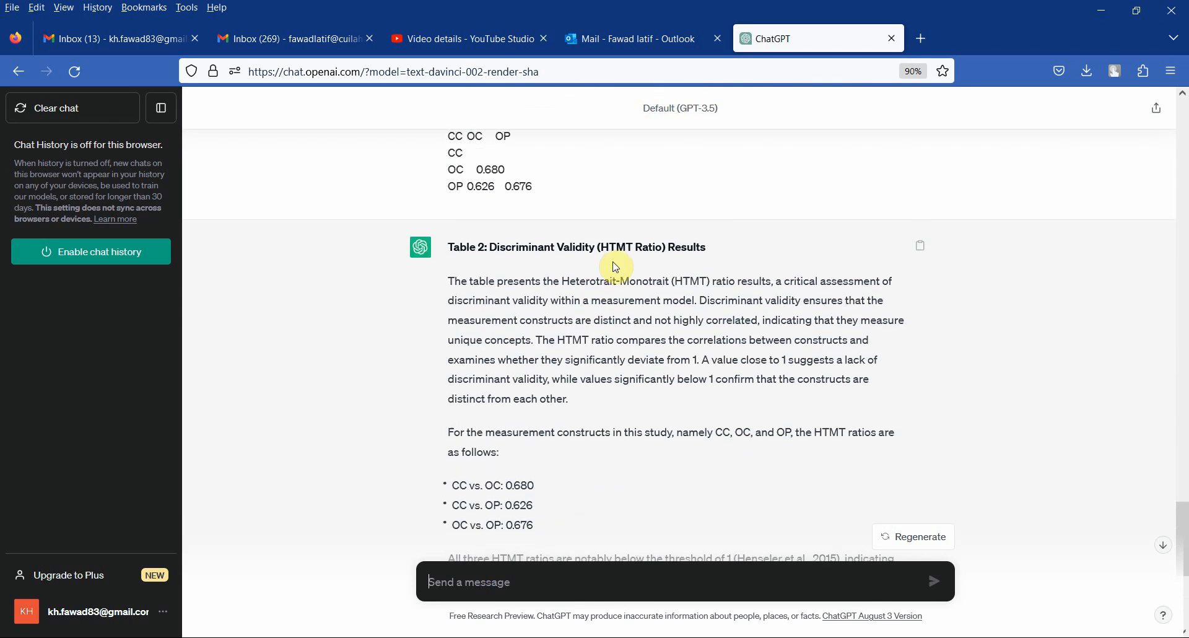
pyautogui.scroll(-3)
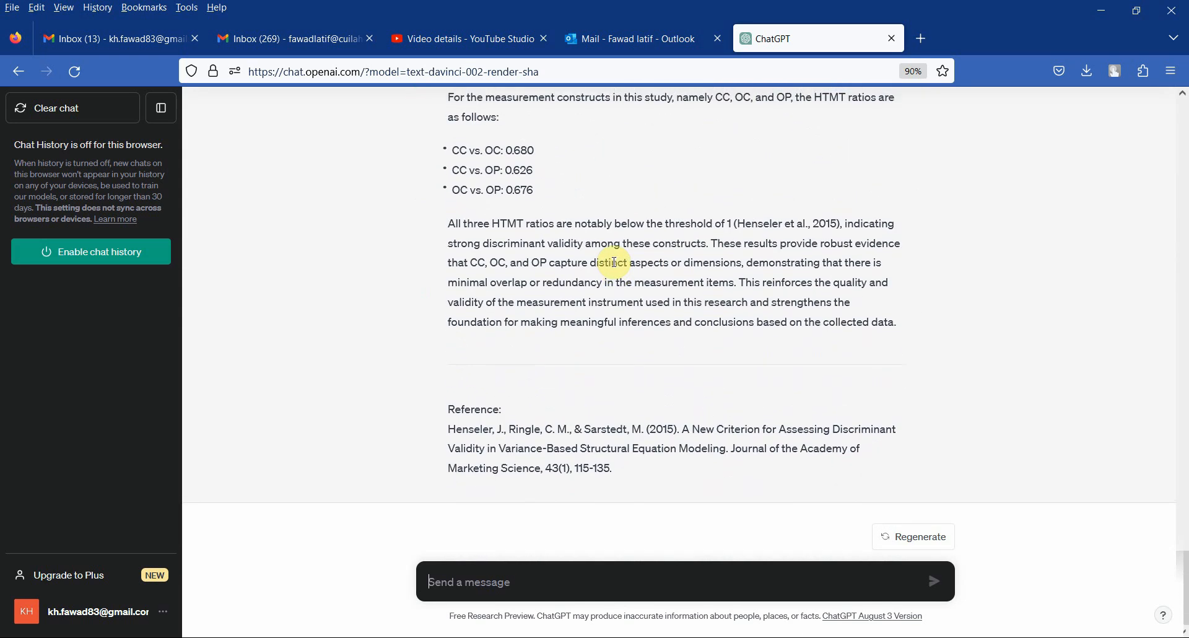
pyautogui.scroll(3)
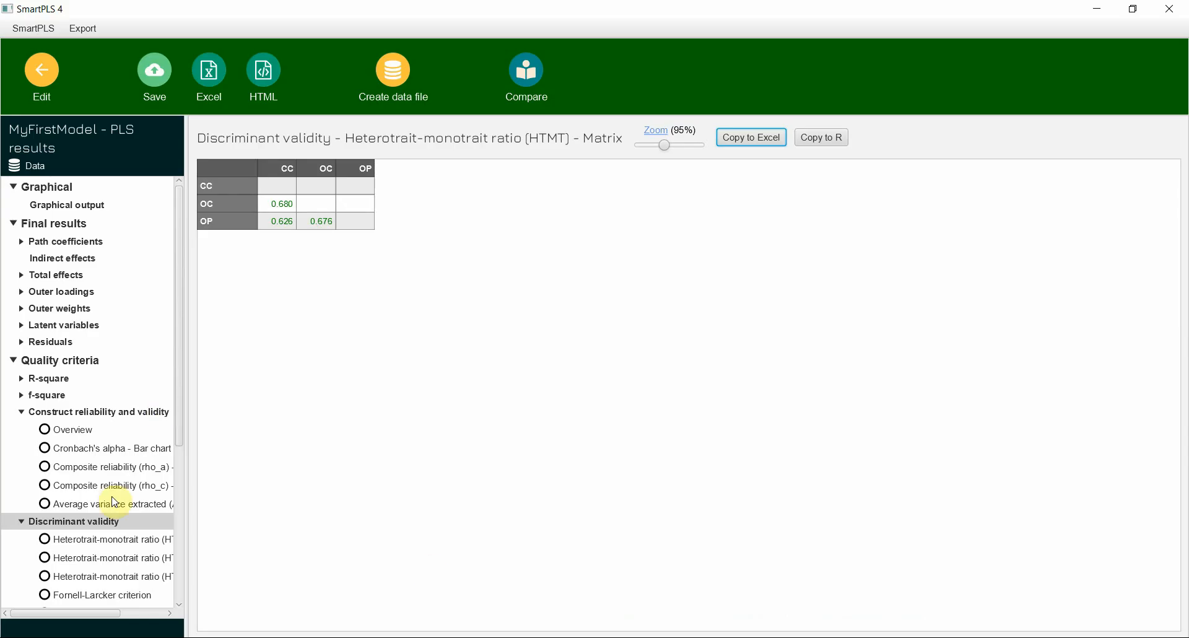
# Select the Fornell-Larcker criterion results in the discriminant validity tree and copy the matrix.
pyautogui.click(104, 594)
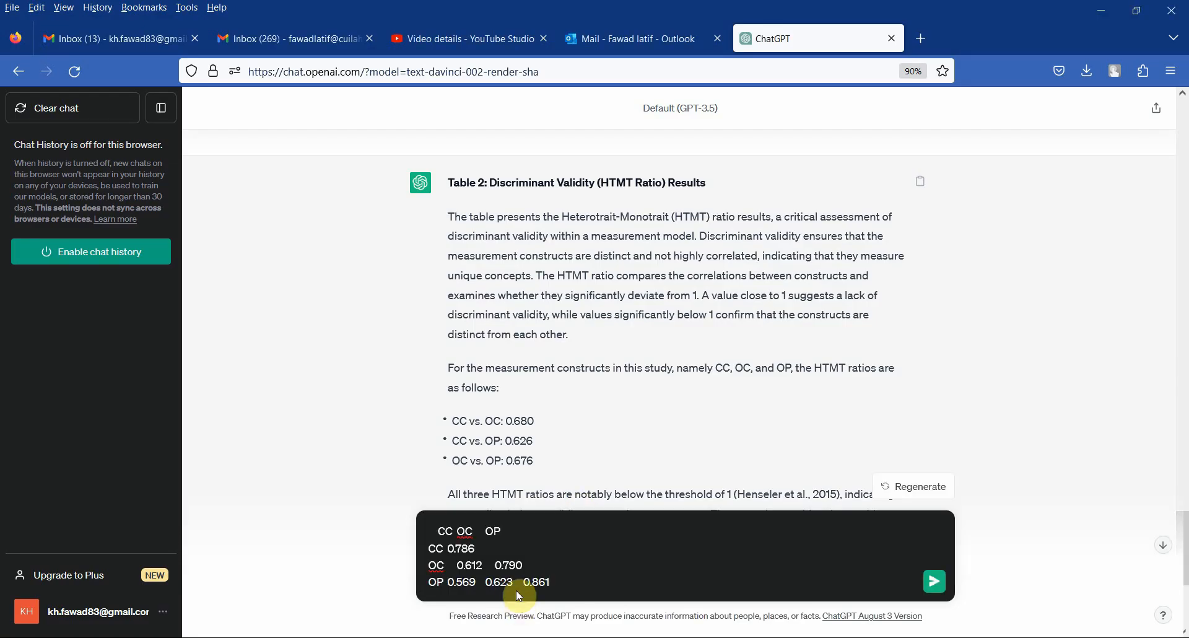
# Send the pasted matrix with the reused prompt reworded from HTMT to 'Fornell & Larcker' for interpretation.
pyautogui.scroll(3)
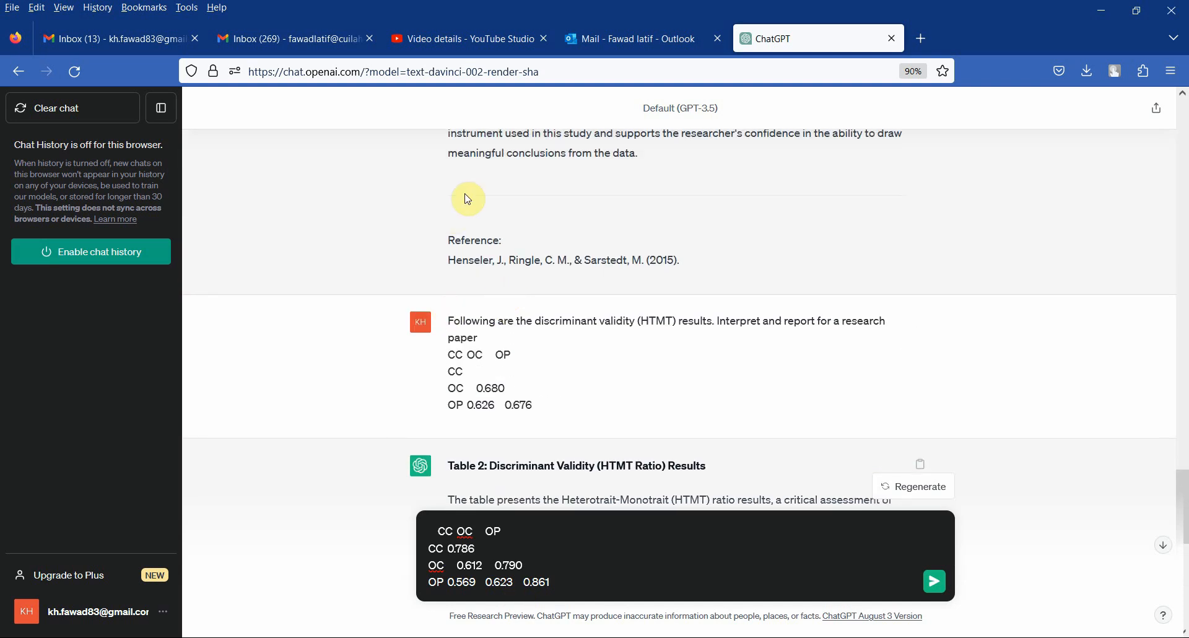
pyautogui.moveTo(461, 321)
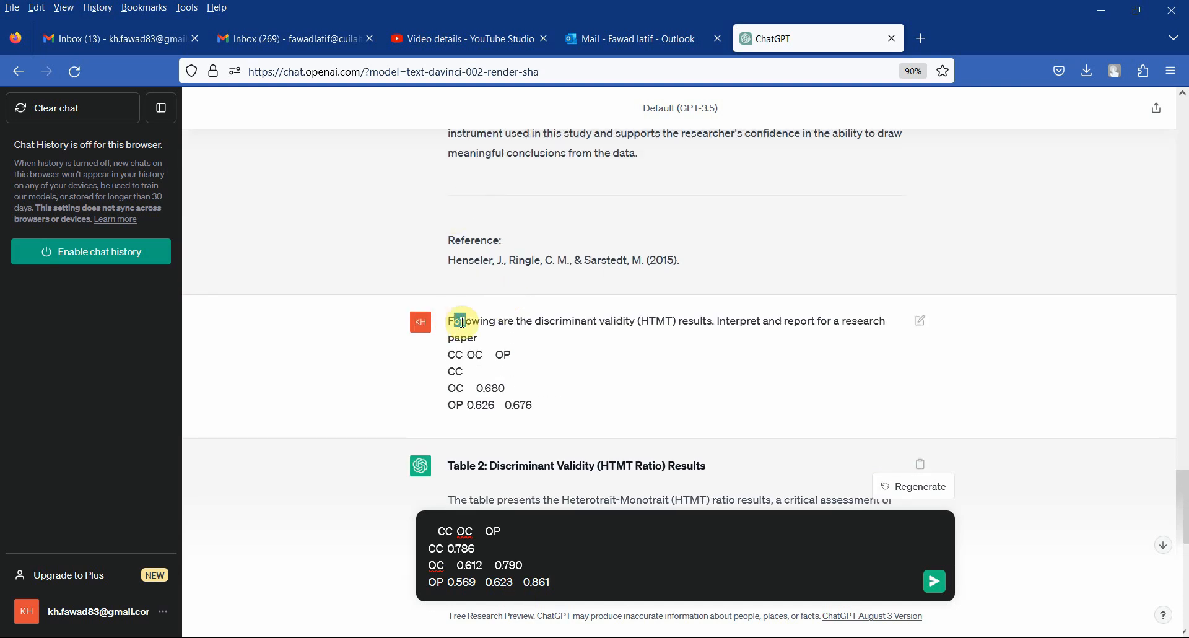
pyautogui.moveTo(448, 319); pyautogui.dragTo(475, 337)
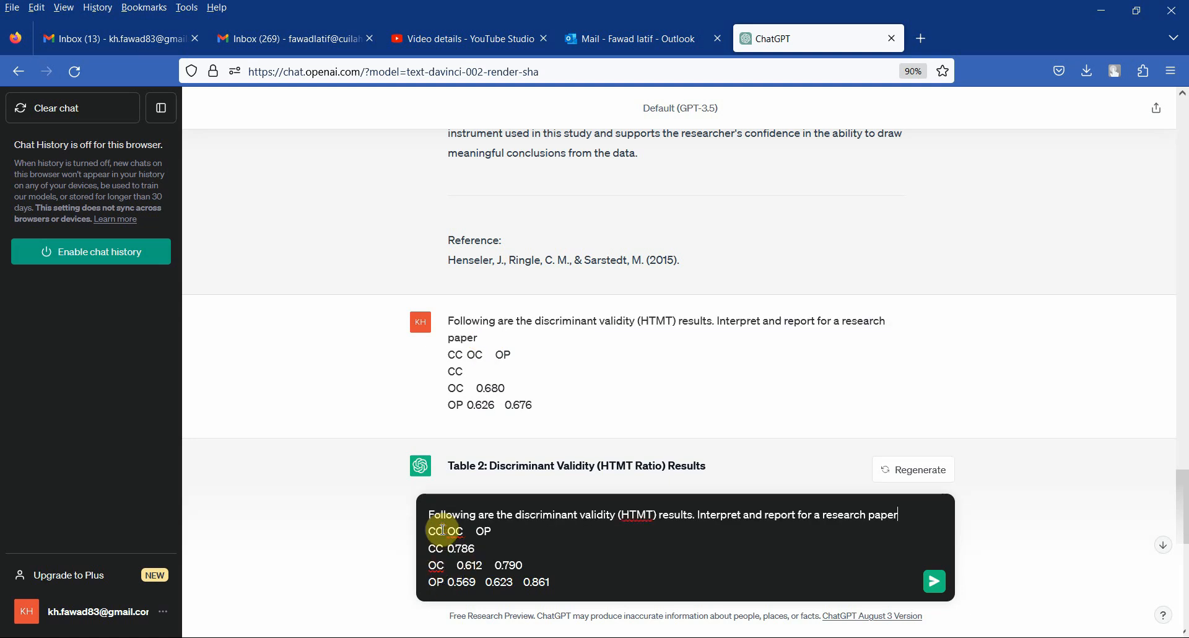
pyautogui.moveTo(632, 514)
pyautogui.write('F')
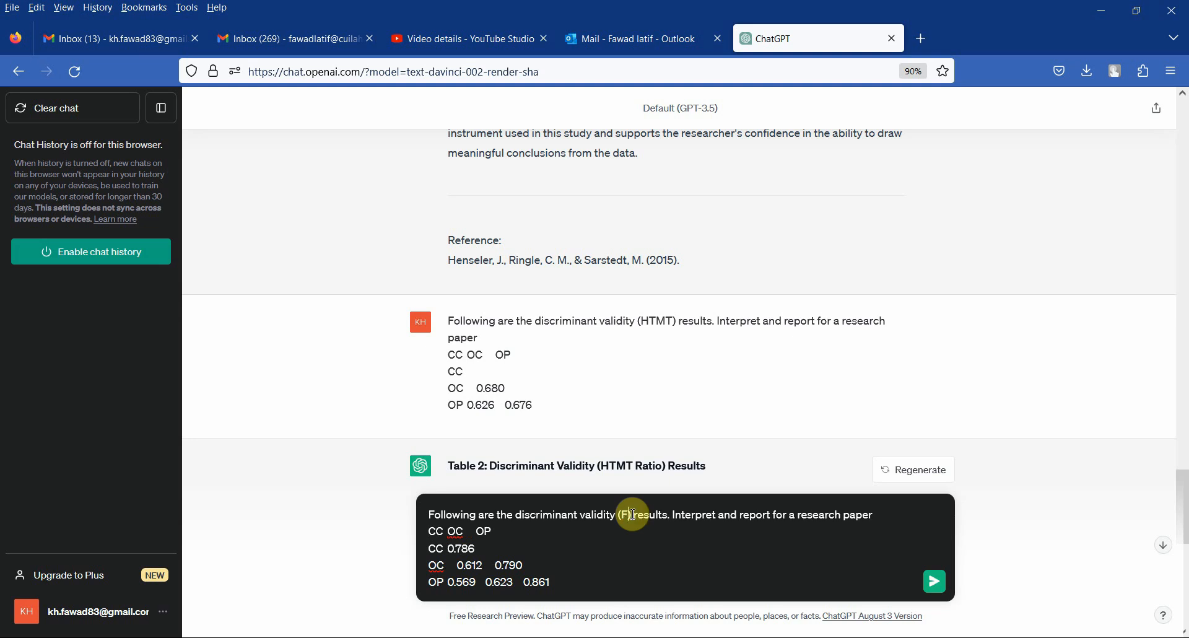
pyautogui.write('ornell & Larcker Cri')
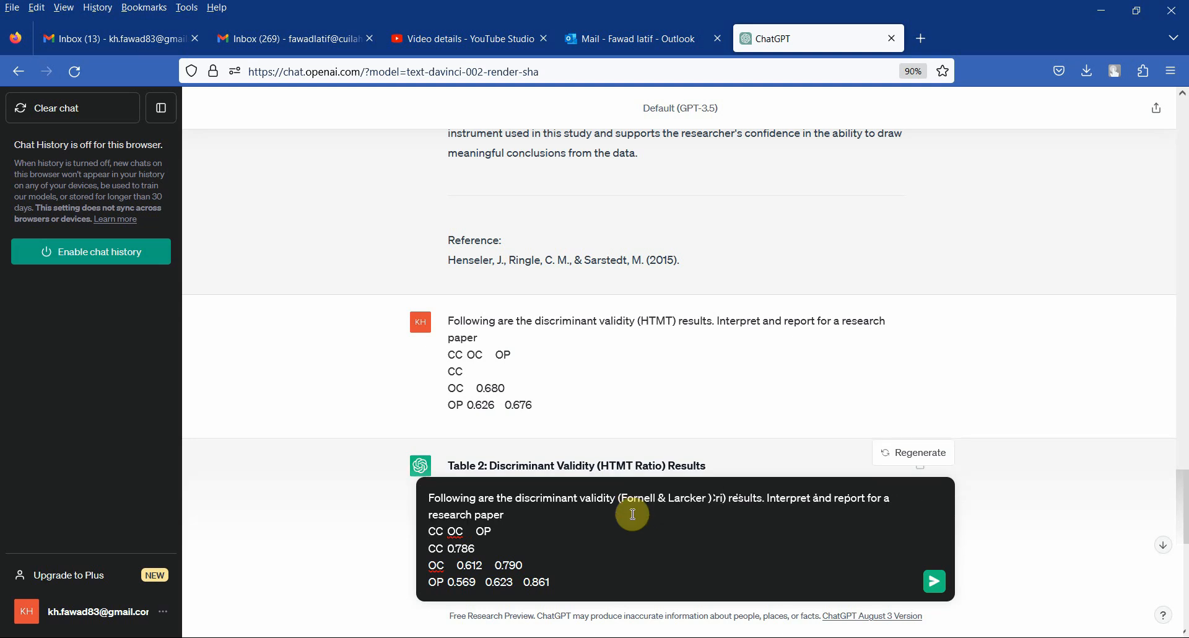
pyautogui.click(934, 581)
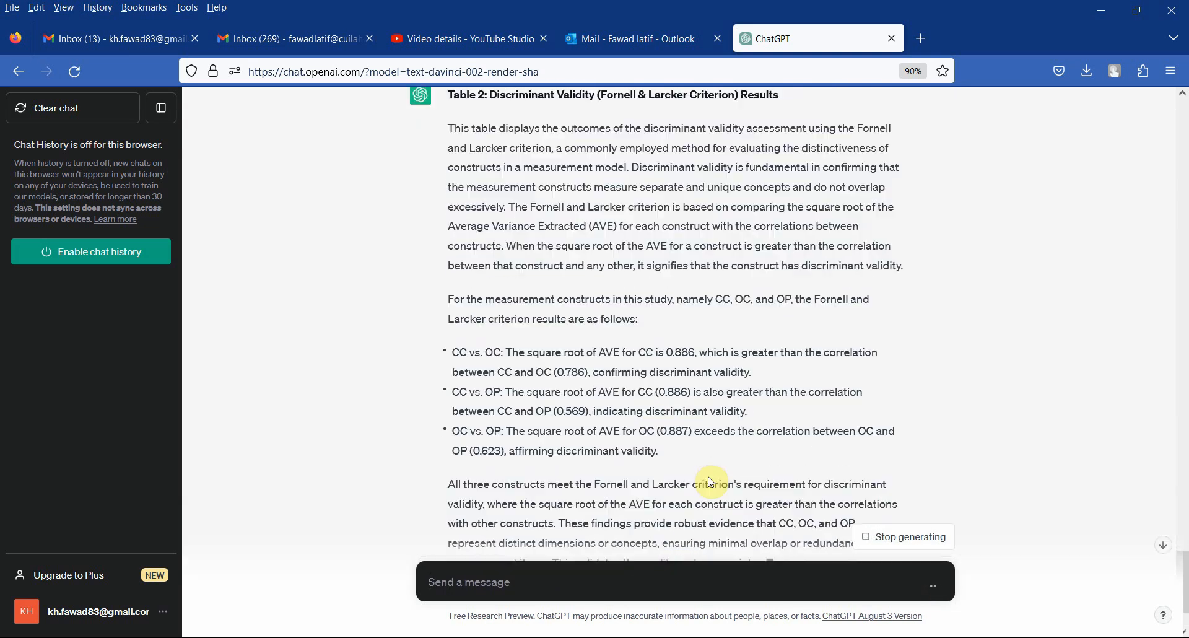
pyautogui.scroll(-3)
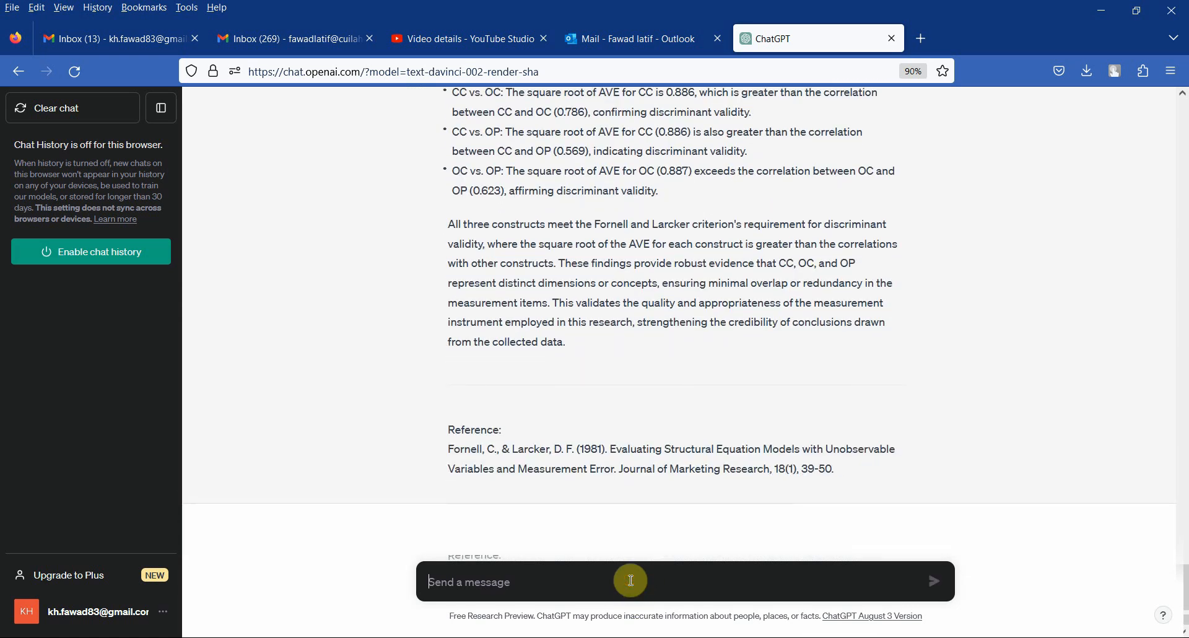
# Send the request 'Can you summarize the results in a paragraph'.
pyautogui.write('Can you summ')
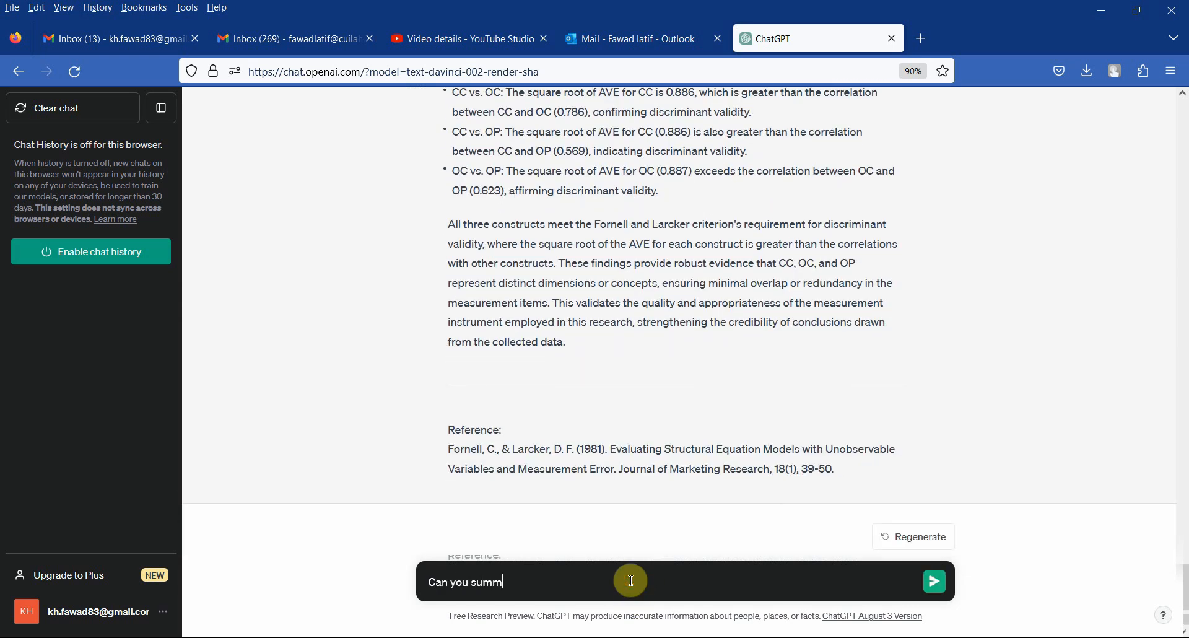
pyautogui.write('arize the r')
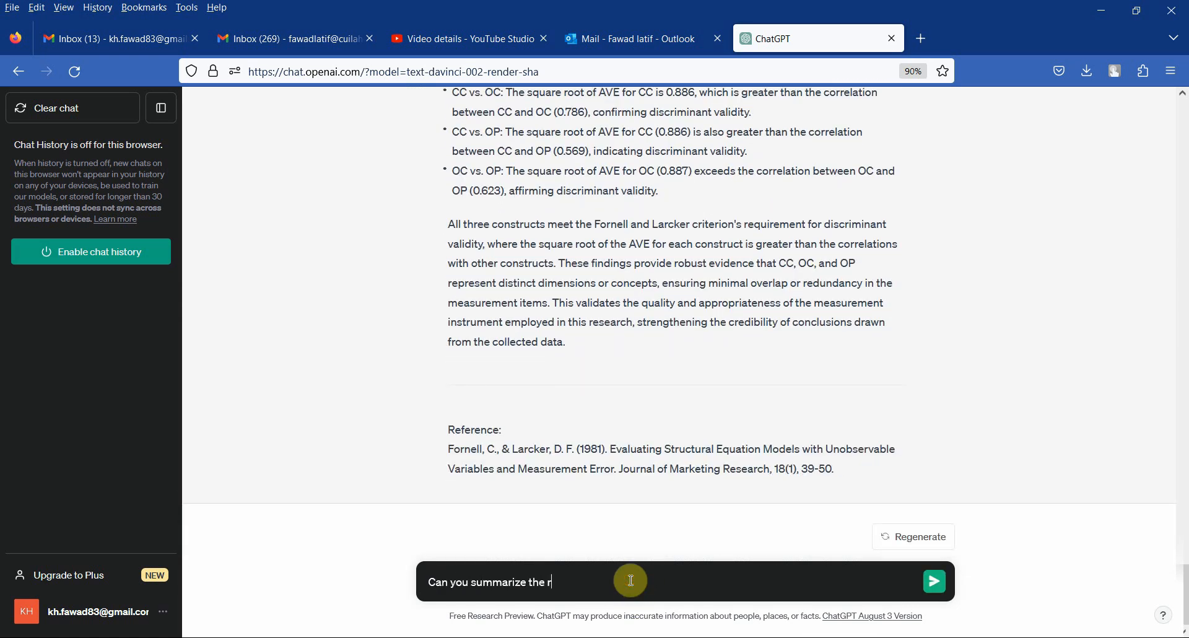
pyautogui.write('esults in a')
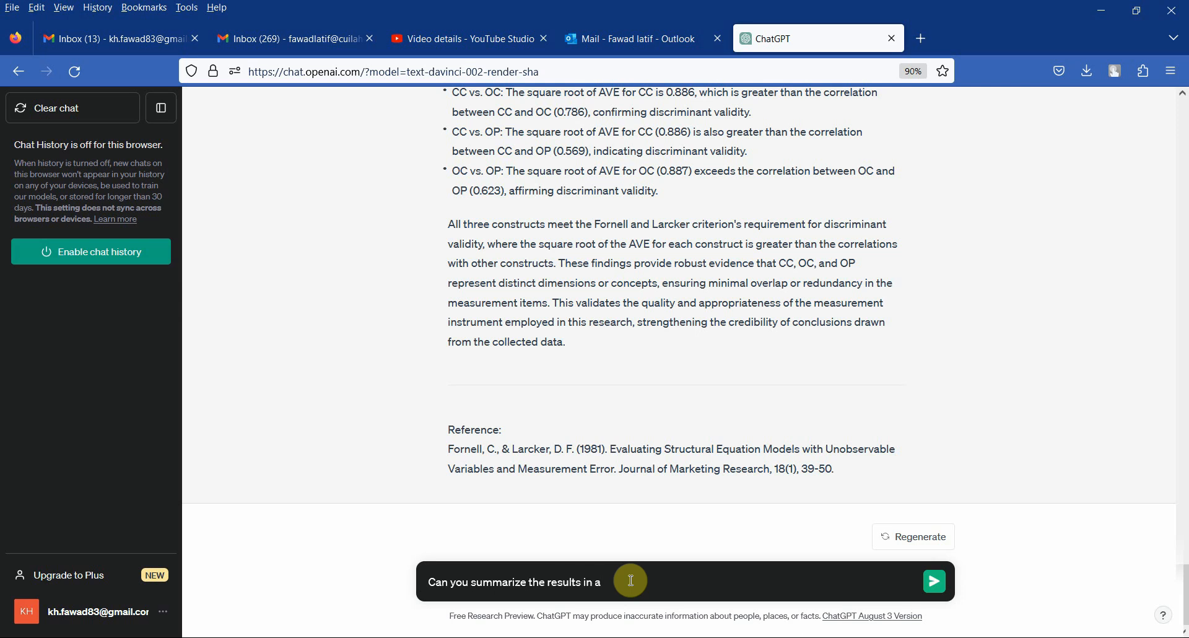
pyautogui.click(934, 581)
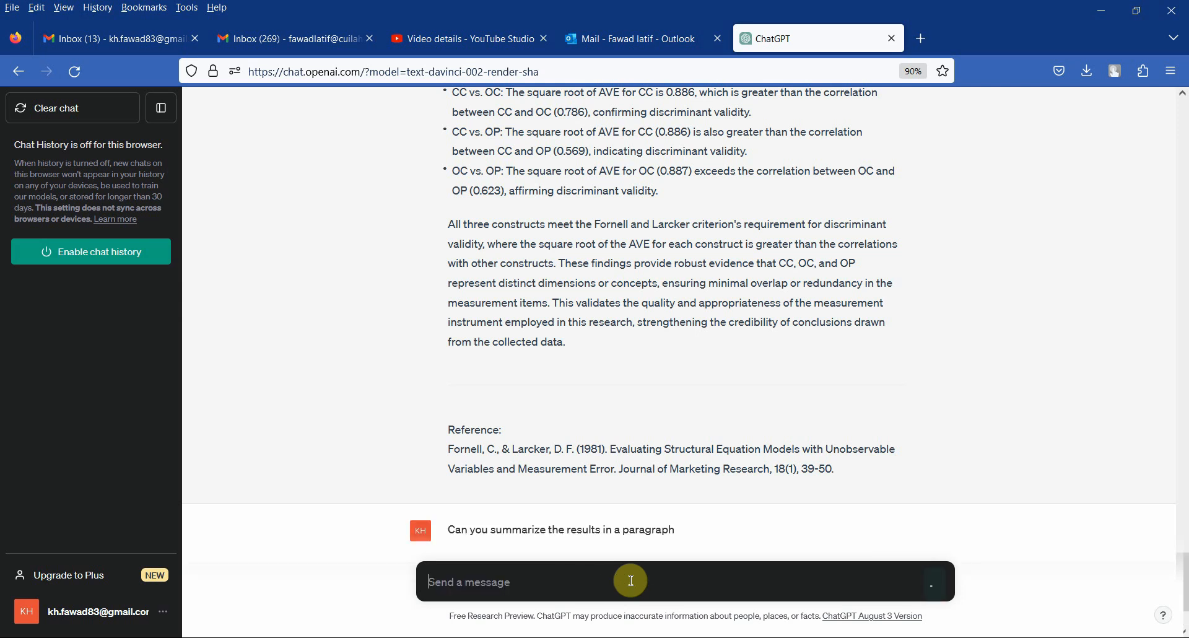